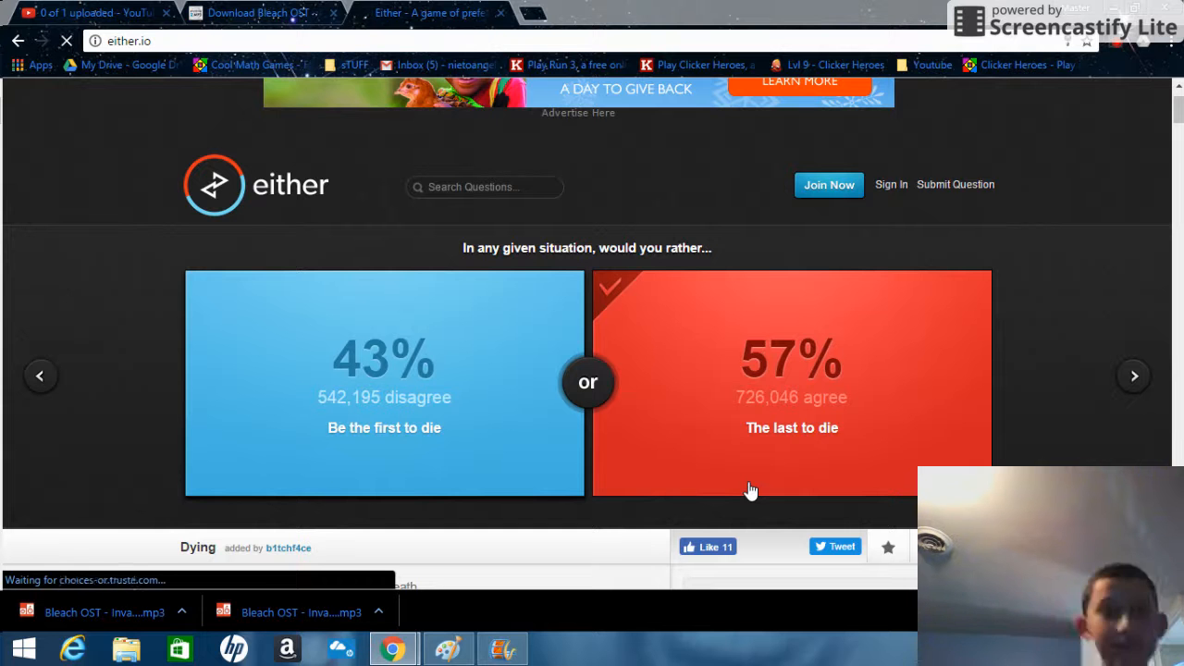
{"action": "mouse_move", "coordinate": [996, 429]}
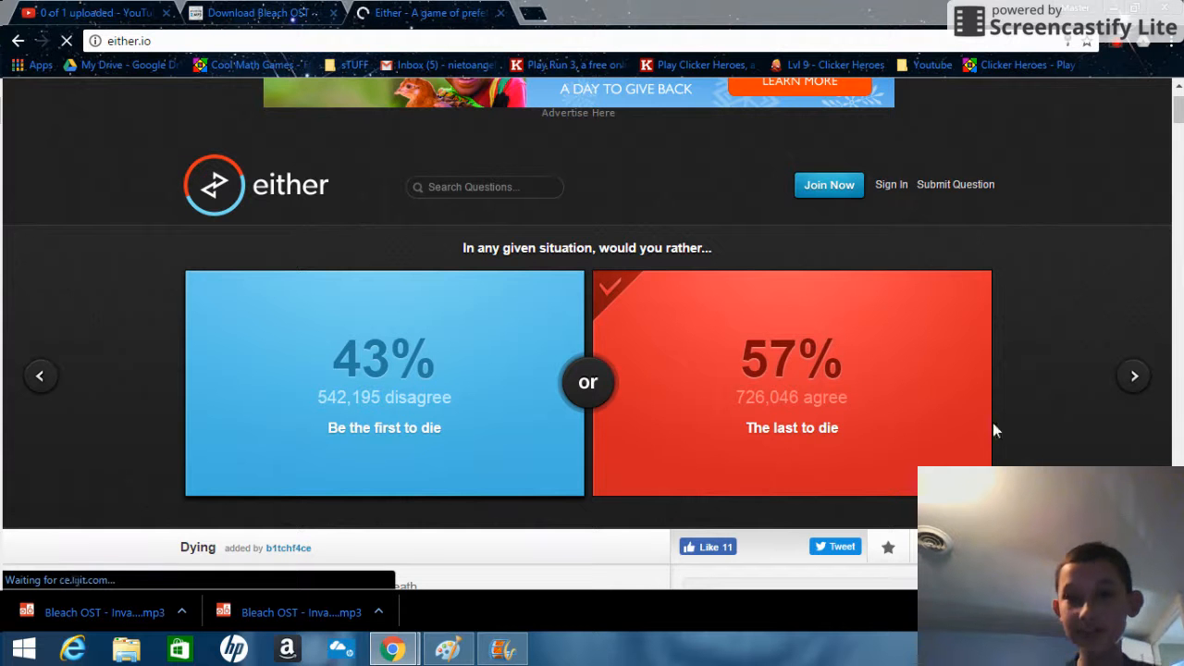
- Advance and vote to bring Tupac back to life over Elvis, showing 42% agree
{"action": "left_click", "coordinate": [1133, 374]}
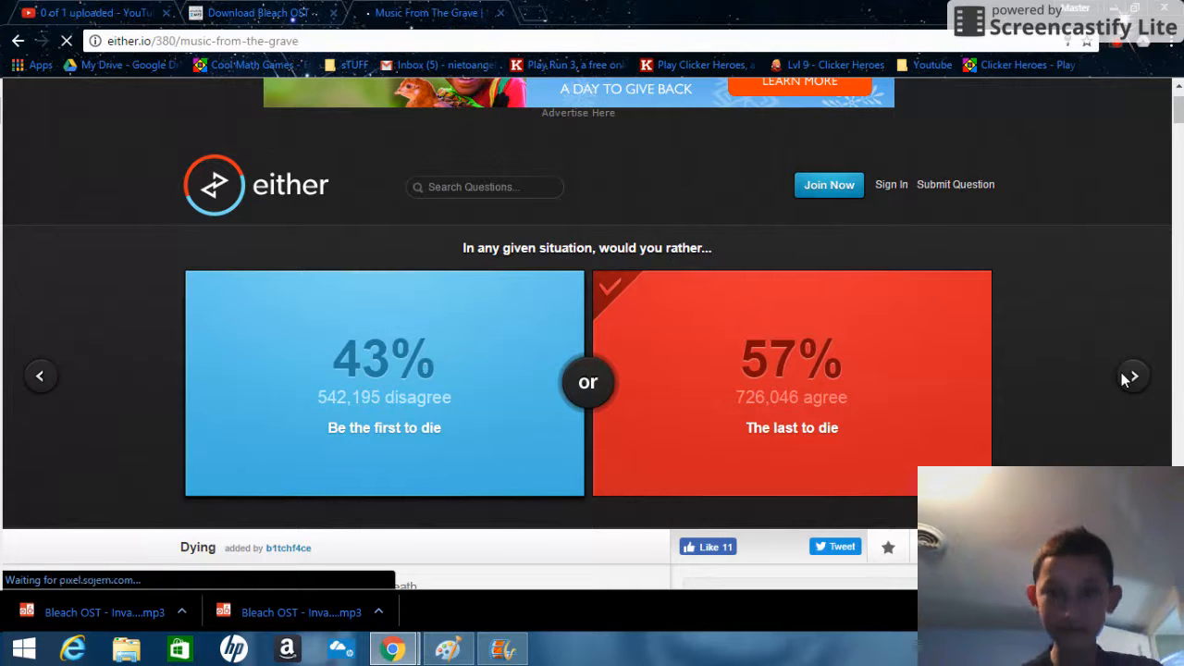
{"action": "left_click", "coordinate": [1133, 374]}
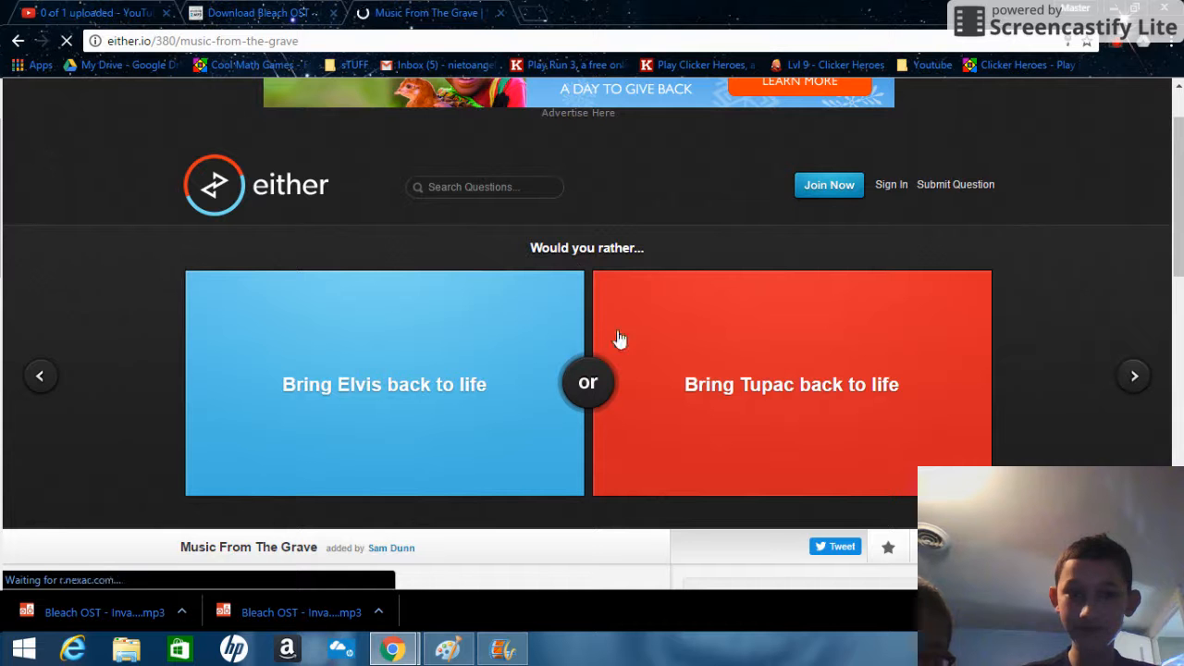
{"action": "mouse_move", "coordinate": [740, 342]}
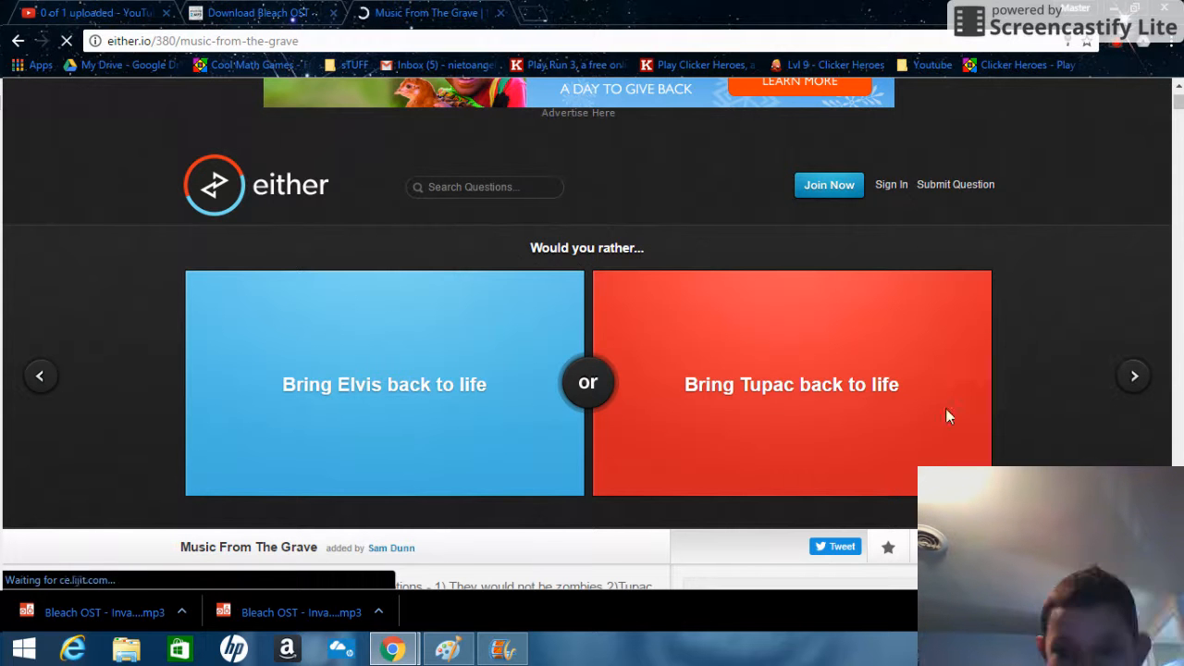
{"action": "mouse_move", "coordinate": [576, 455]}
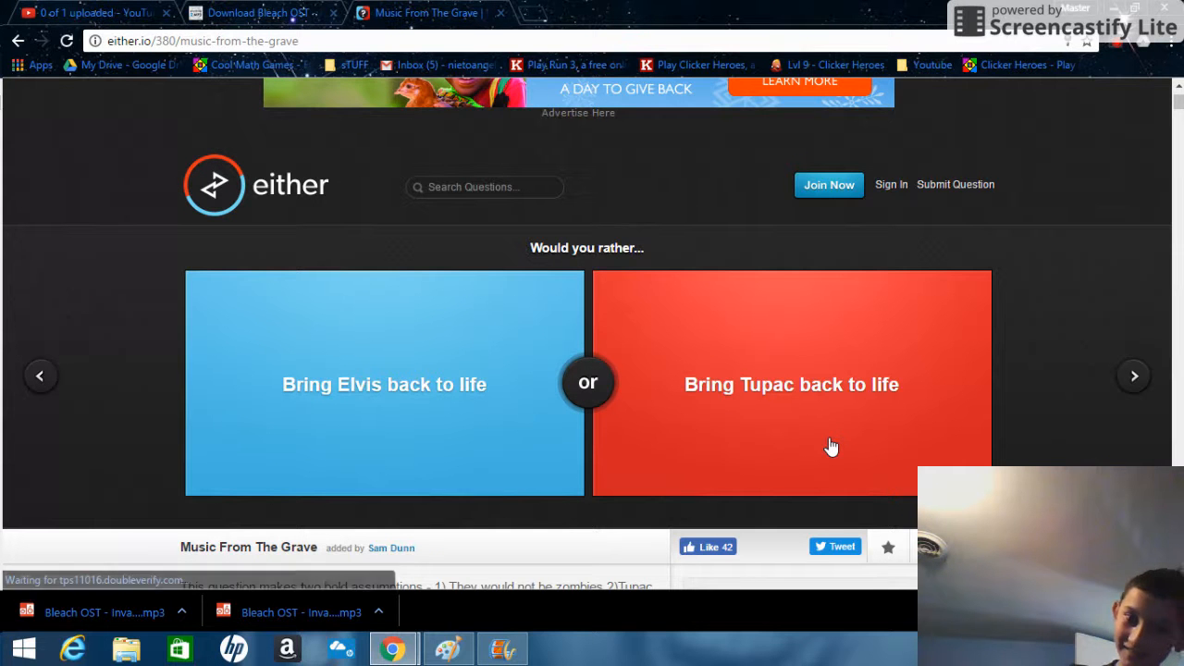
{"action": "left_click", "coordinate": [792, 383]}
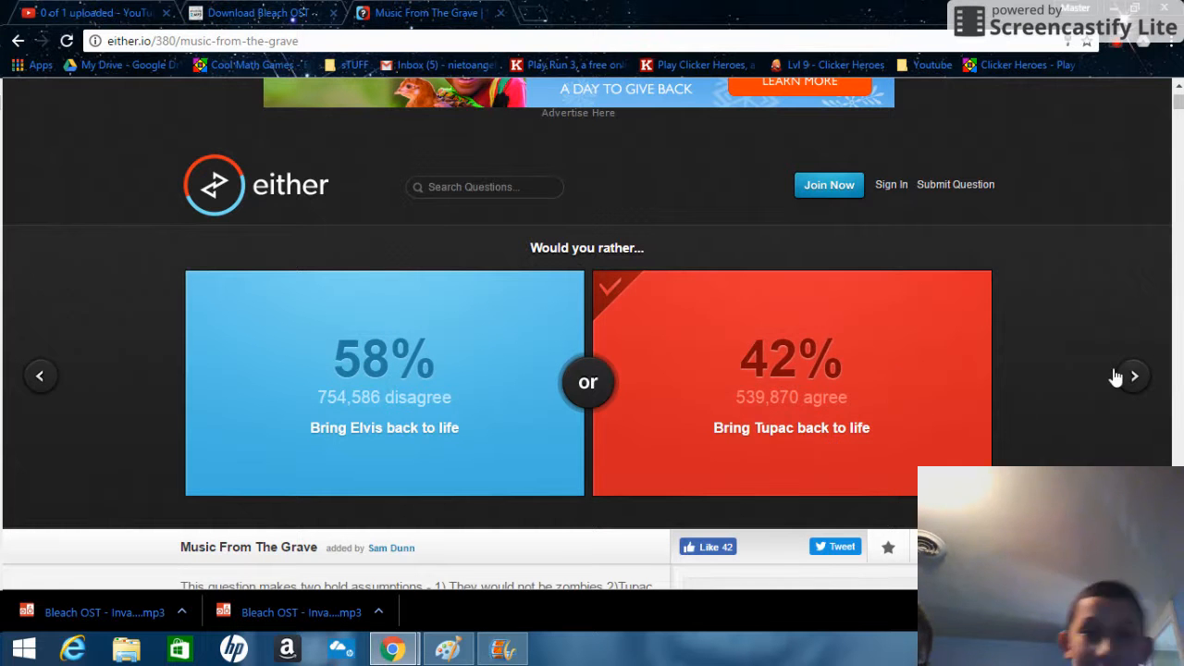
- Advance and vote to be Harry Potter over Luke Skywalker, showing 49% agree
{"action": "left_click", "coordinate": [1134, 374]}
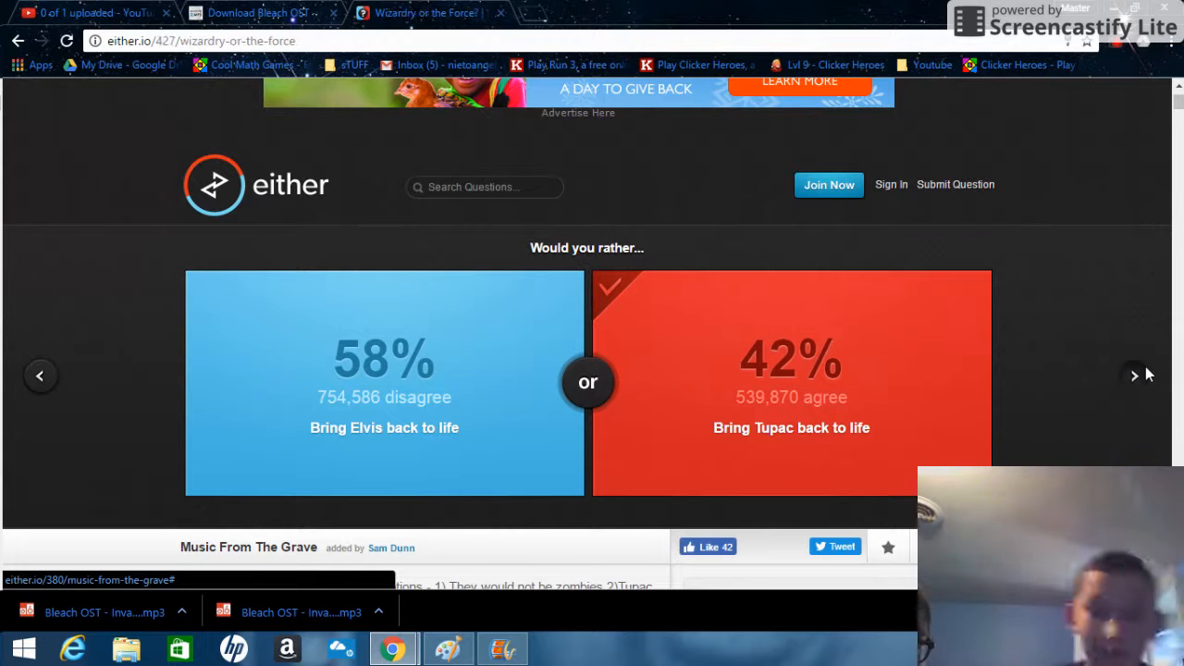
{"action": "left_click", "coordinate": [1134, 374]}
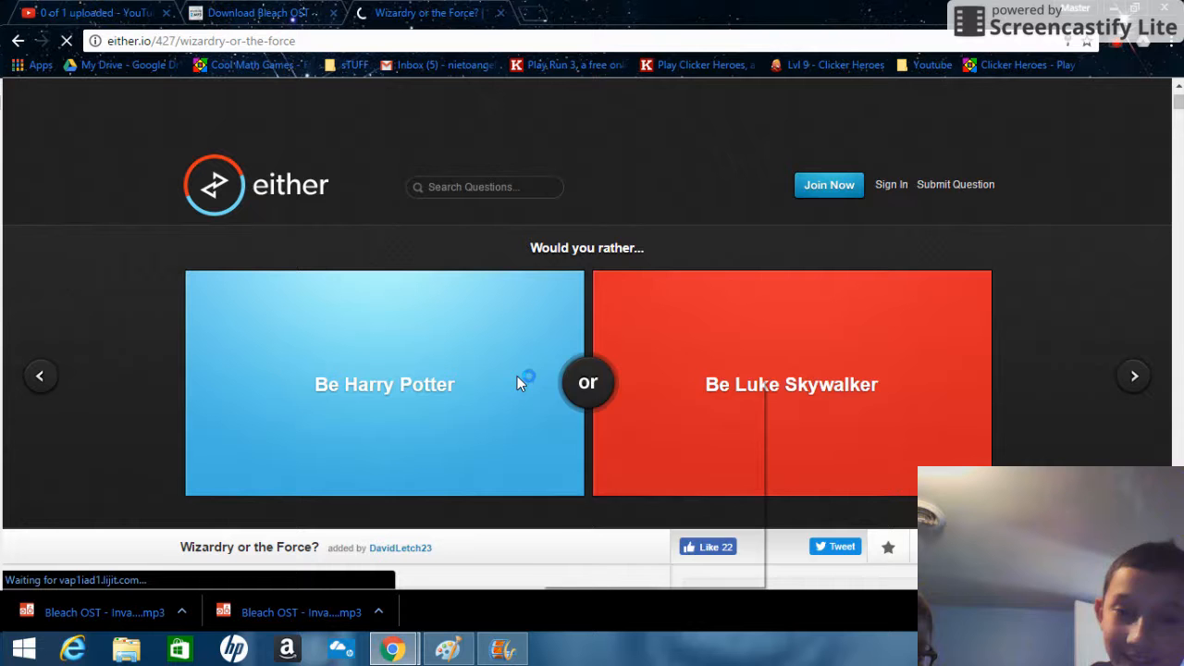
{"action": "left_click", "coordinate": [384, 383]}
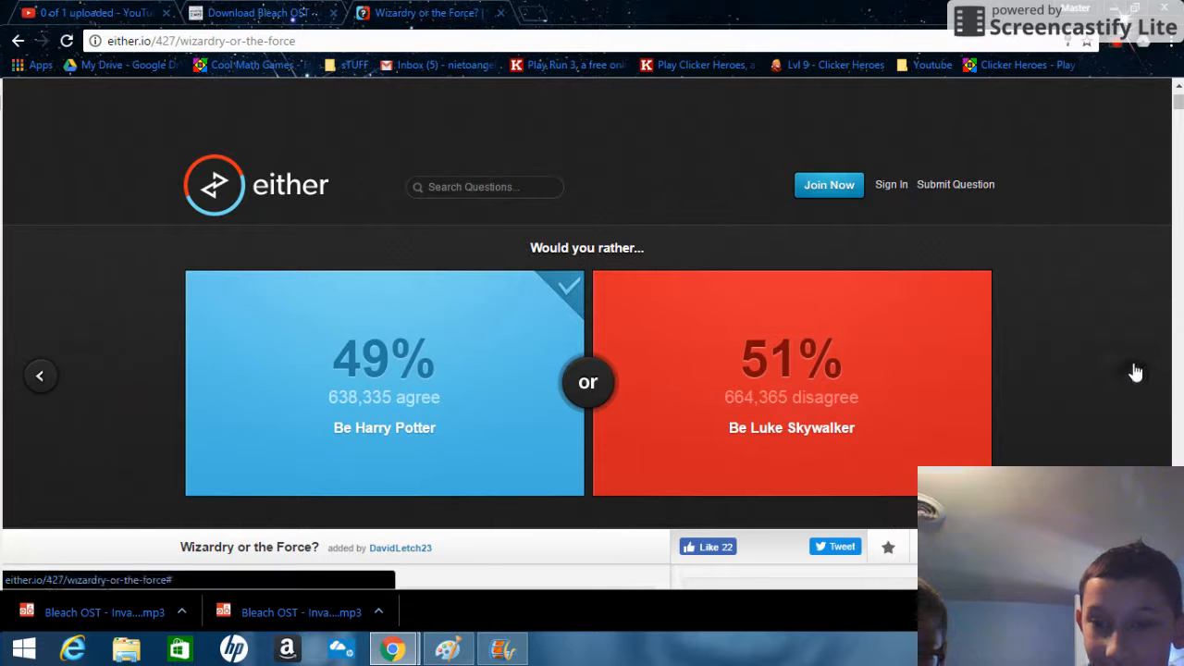
- Vote to be allergic to sugar, revealing 32% agreement, and advance
{"action": "left_click", "coordinate": [1133, 374]}
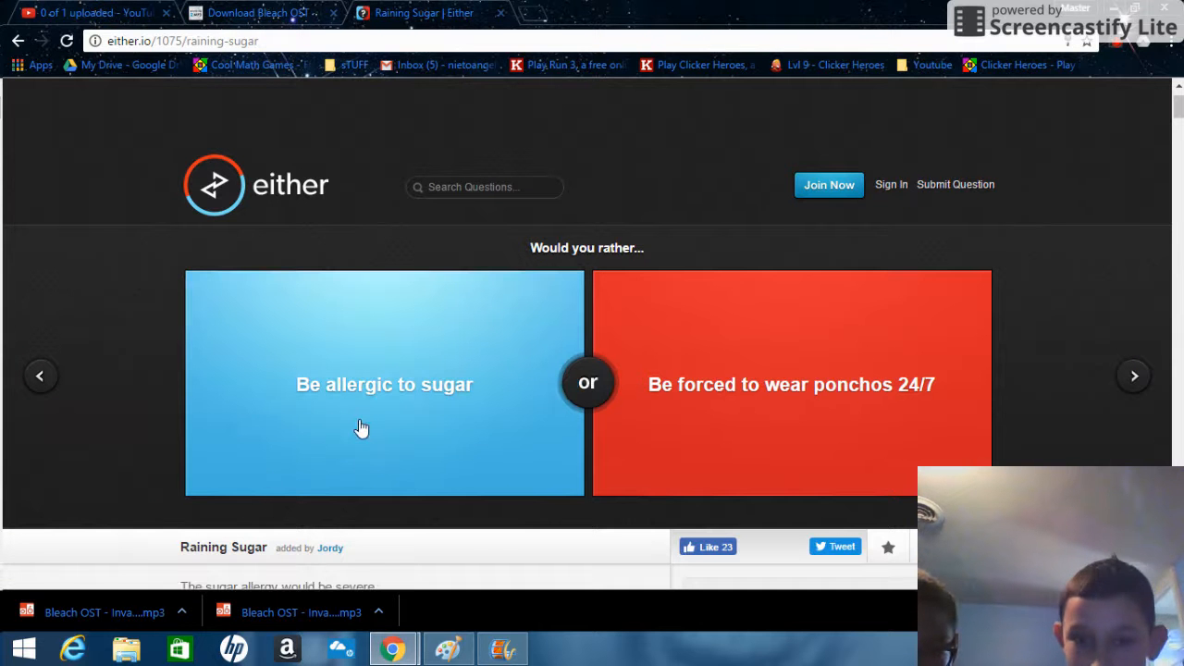
{"action": "mouse_move", "coordinate": [422, 391]}
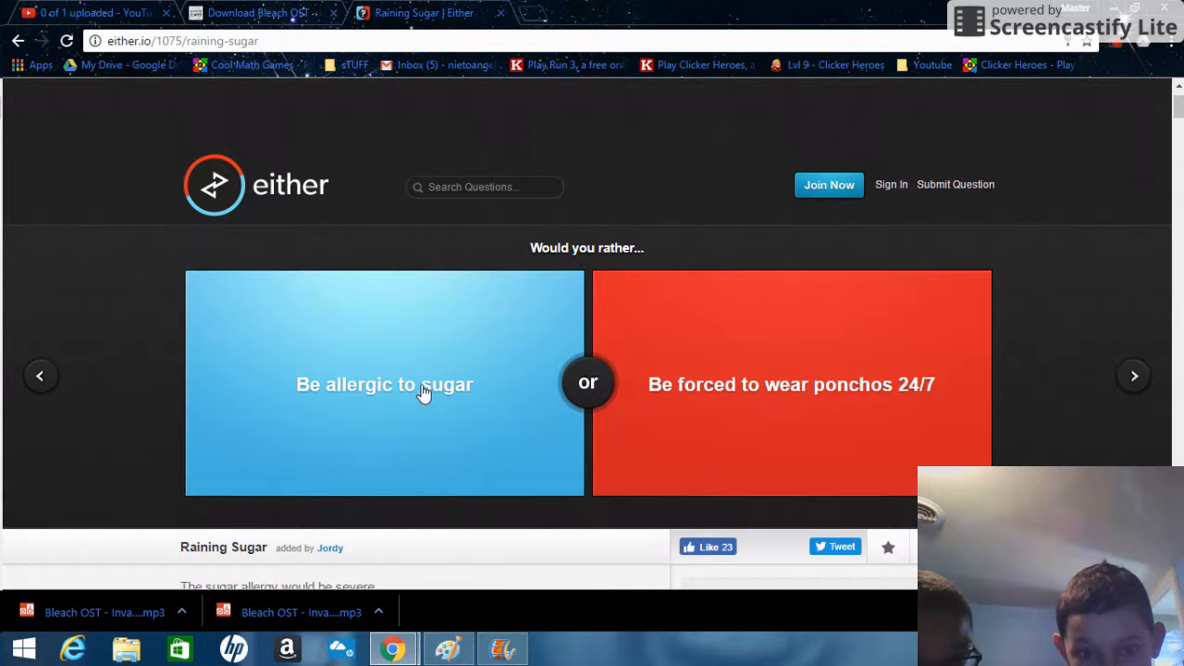
{"action": "mouse_move", "coordinate": [453, 370]}
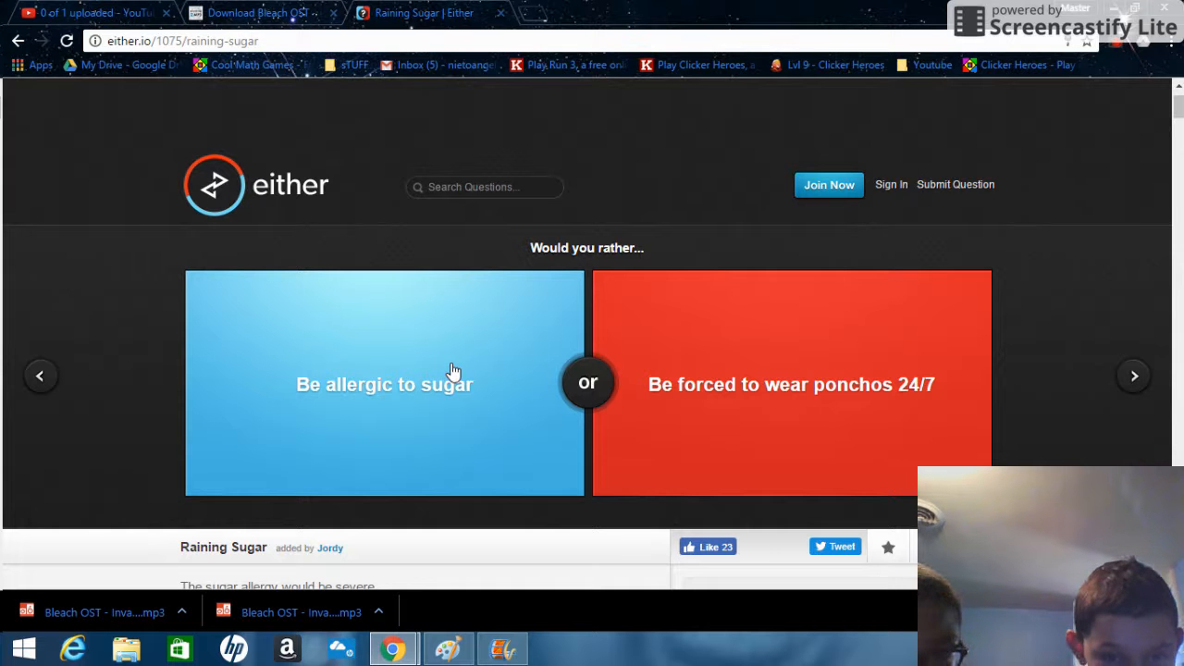
{"action": "left_click", "coordinate": [385, 383]}
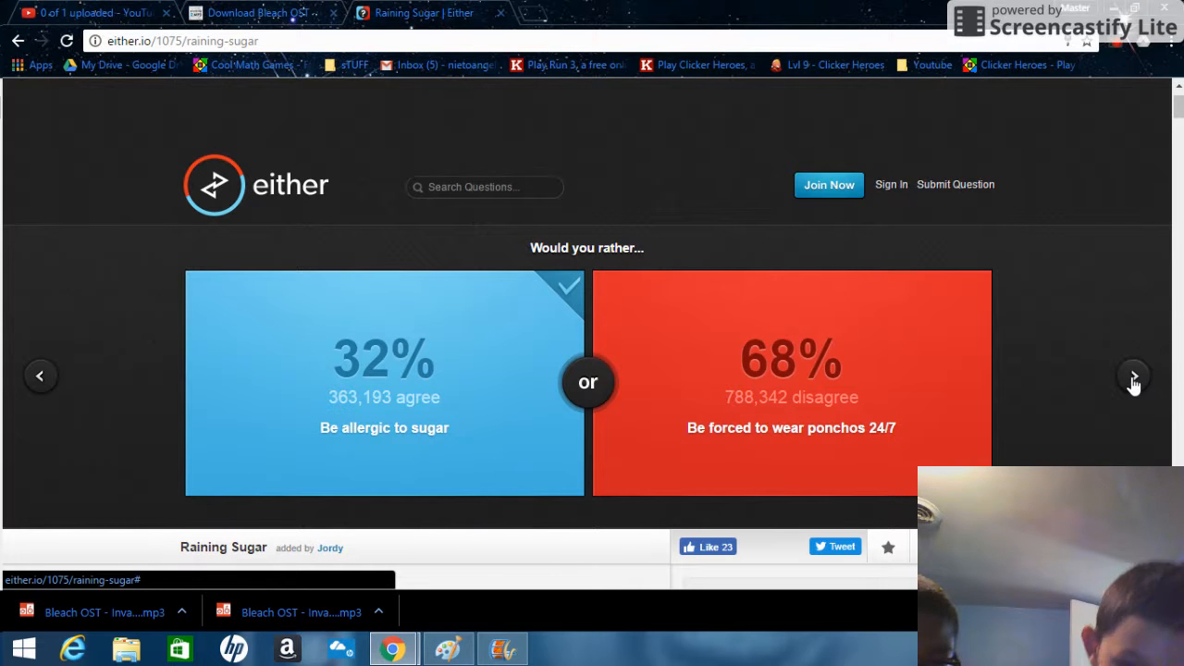
{"action": "left_click", "coordinate": [1135, 375]}
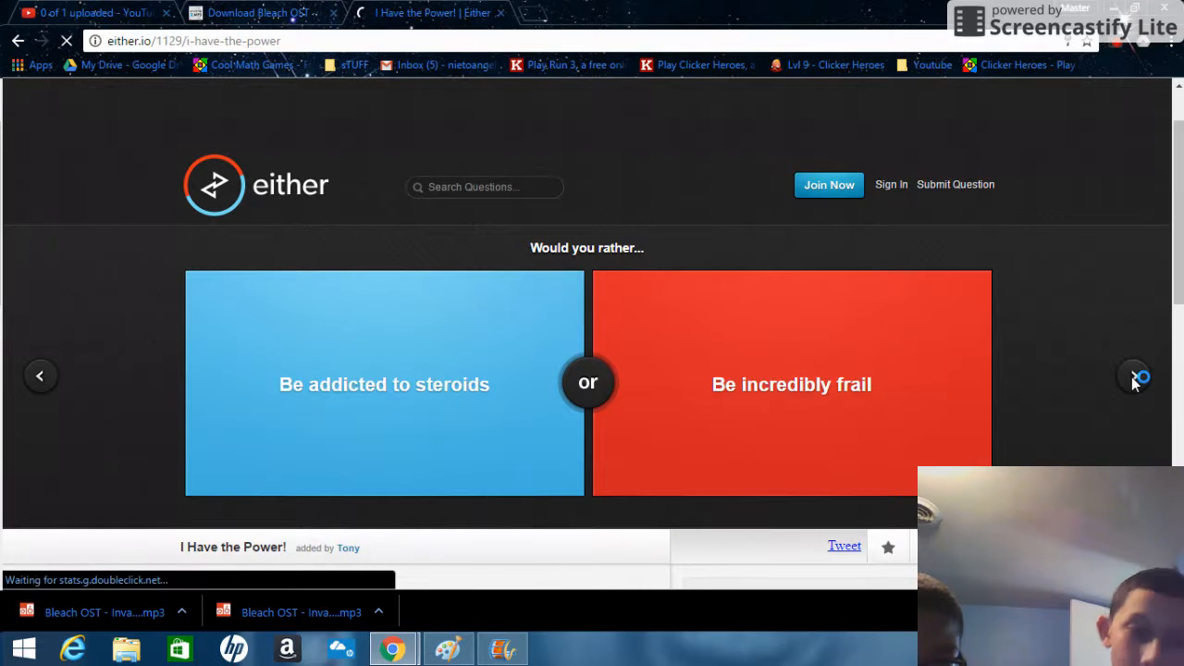
- Vote to be addicted to steroids, revealing 47% agreement, and advance
{"action": "left_click", "coordinate": [1135, 374]}
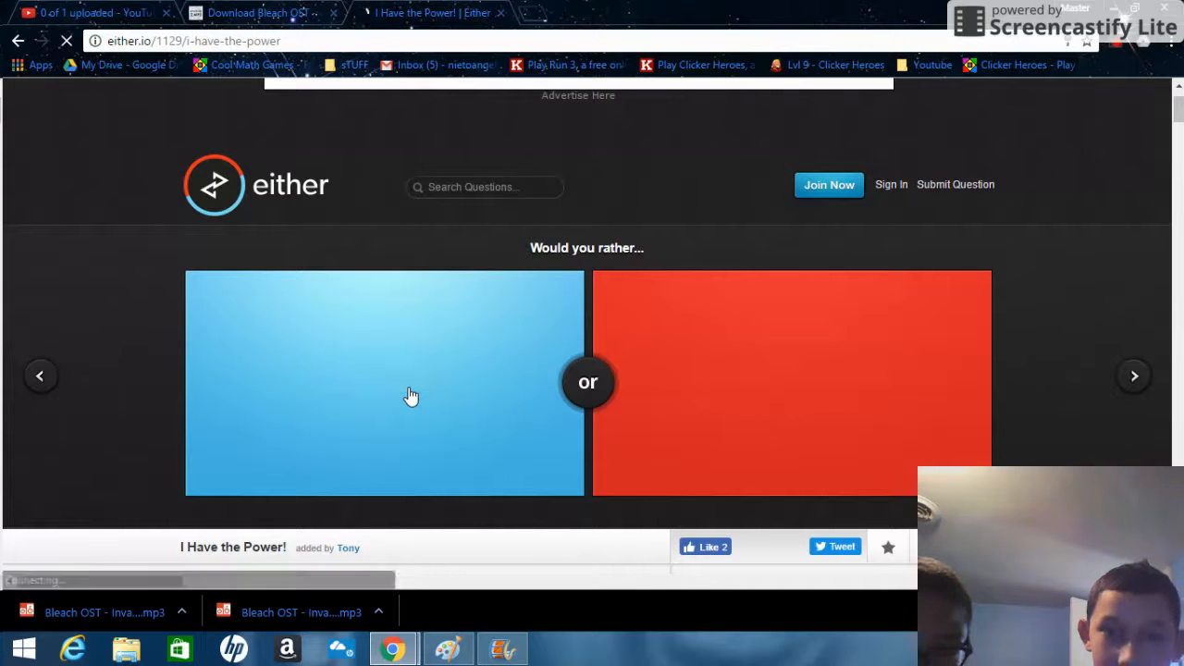
{"action": "left_click", "coordinate": [410, 396]}
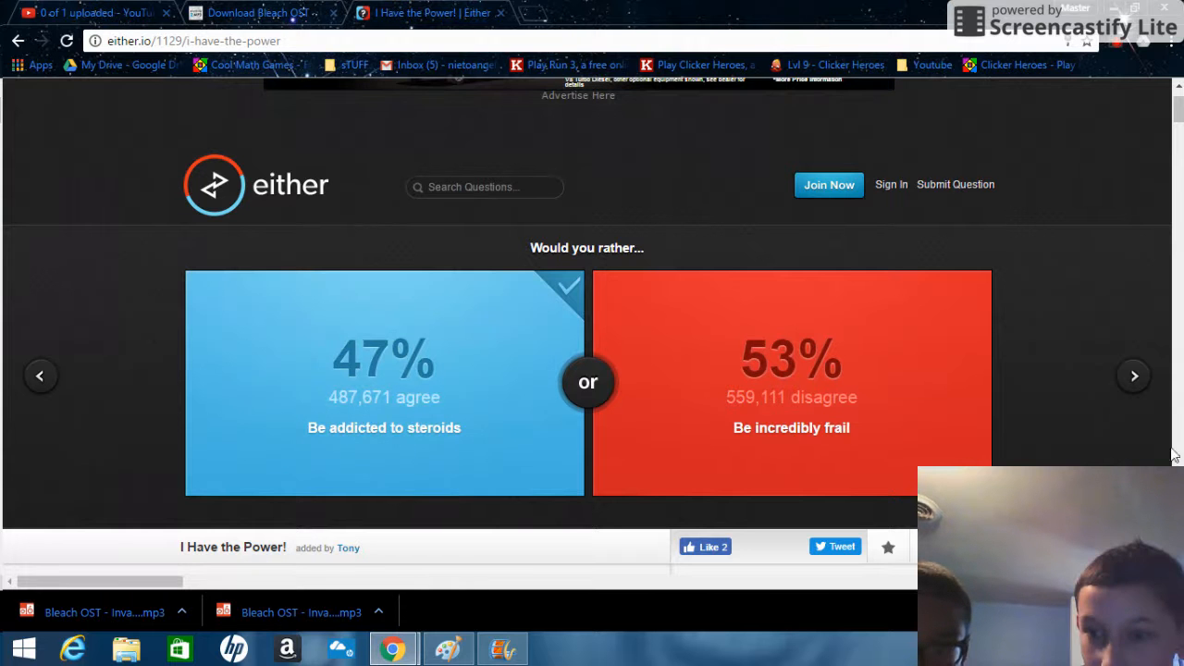
{"action": "left_click", "coordinate": [1133, 374]}
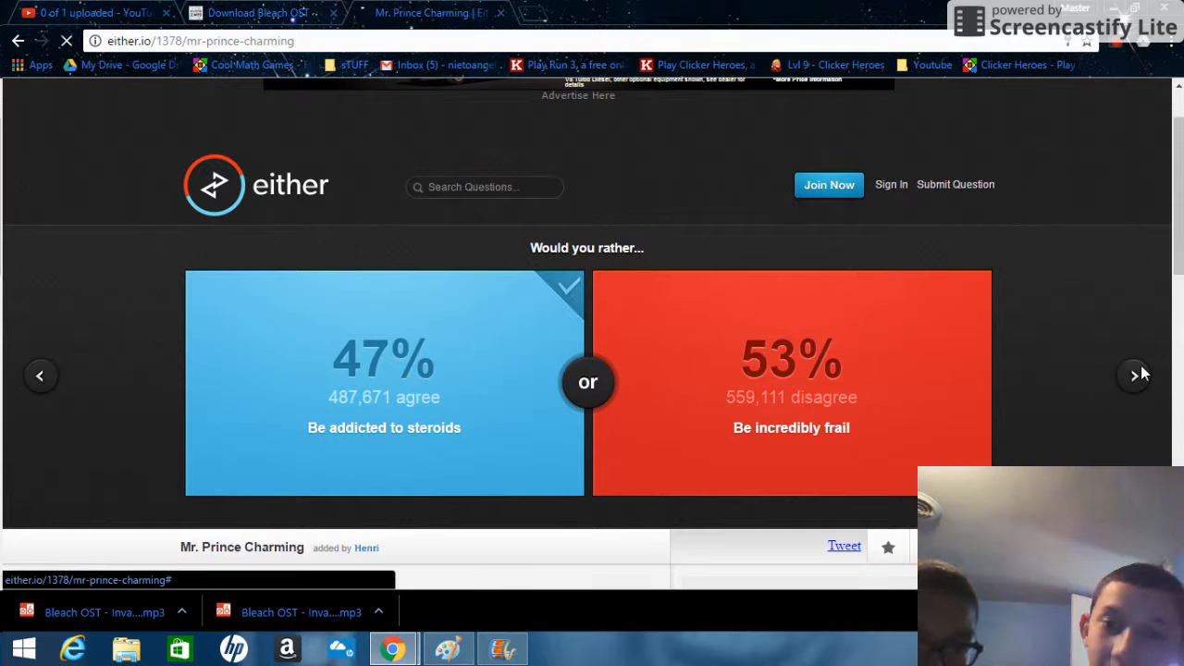
- Vote for the movie/TV show hero (82%) then the world written in comic sans (80%)
{"action": "left_click", "coordinate": [1134, 373]}
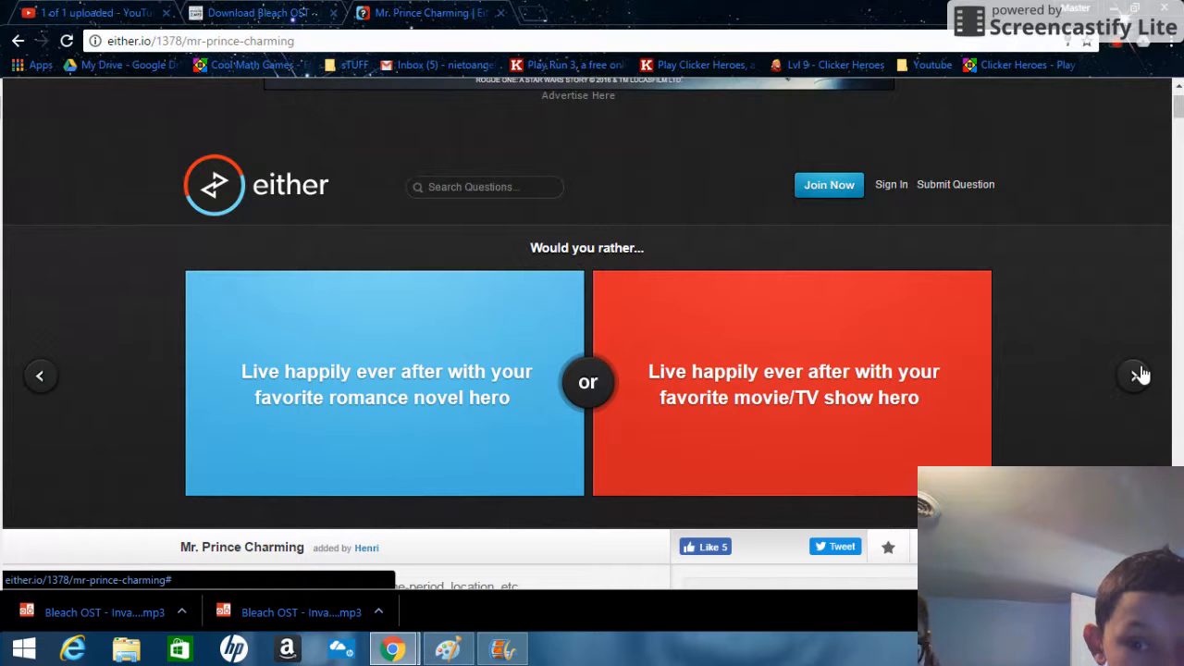
{"action": "mouse_move", "coordinate": [1016, 361]}
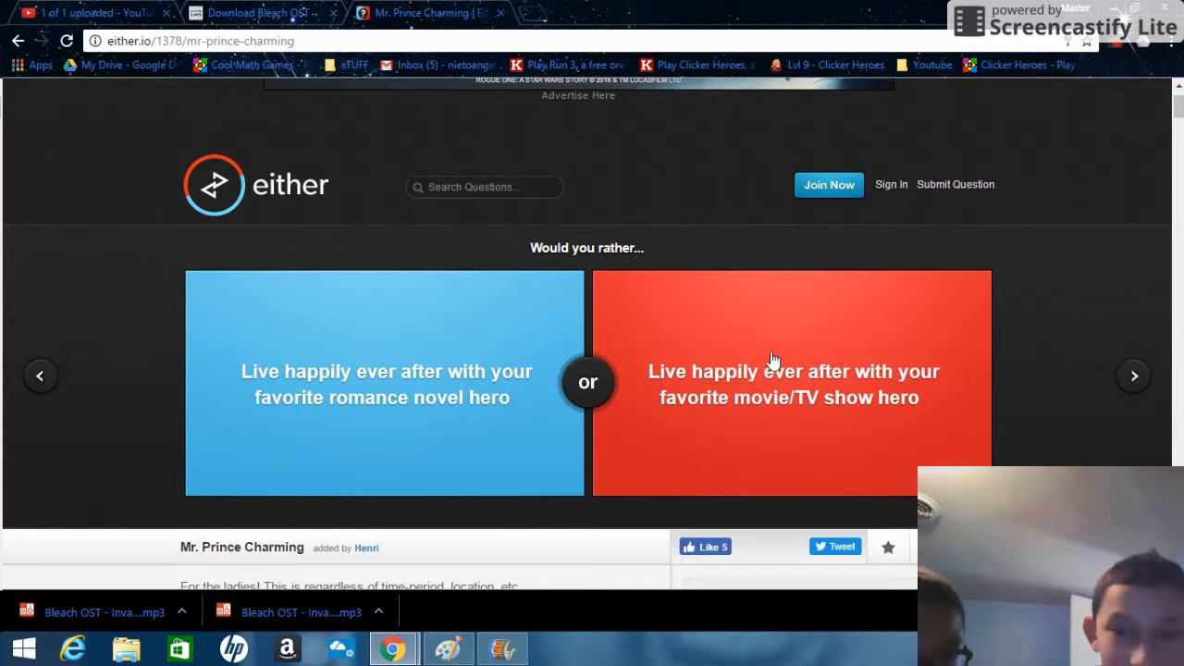
{"action": "left_click", "coordinate": [792, 370]}
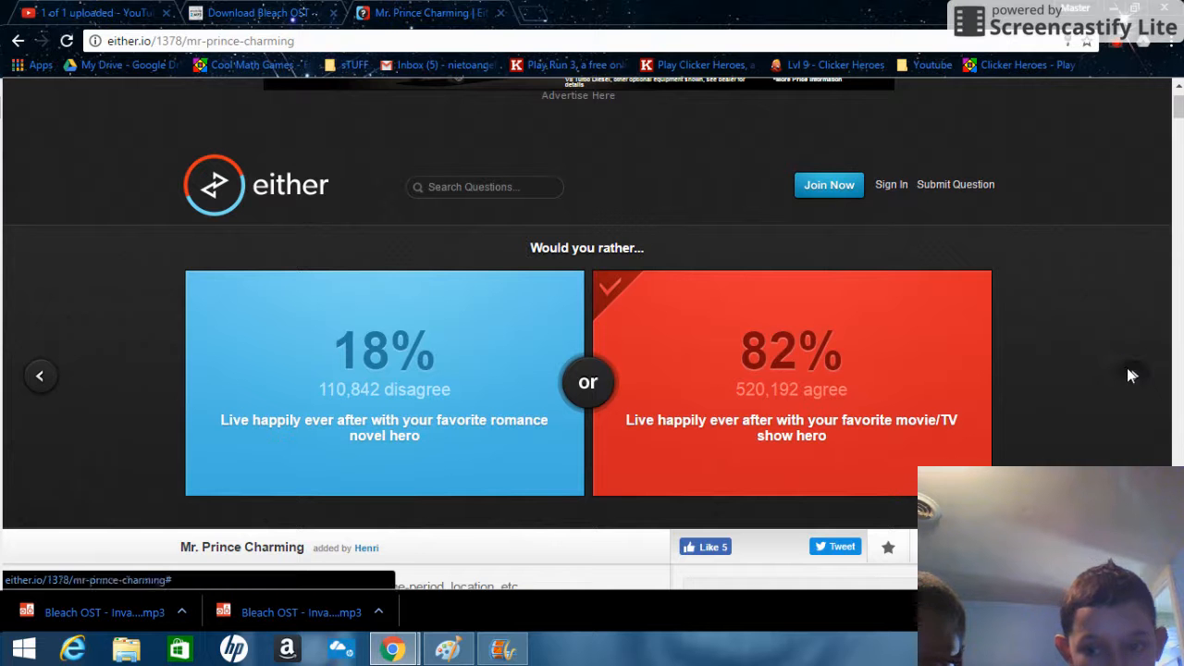
{"action": "left_click", "coordinate": [1132, 374]}
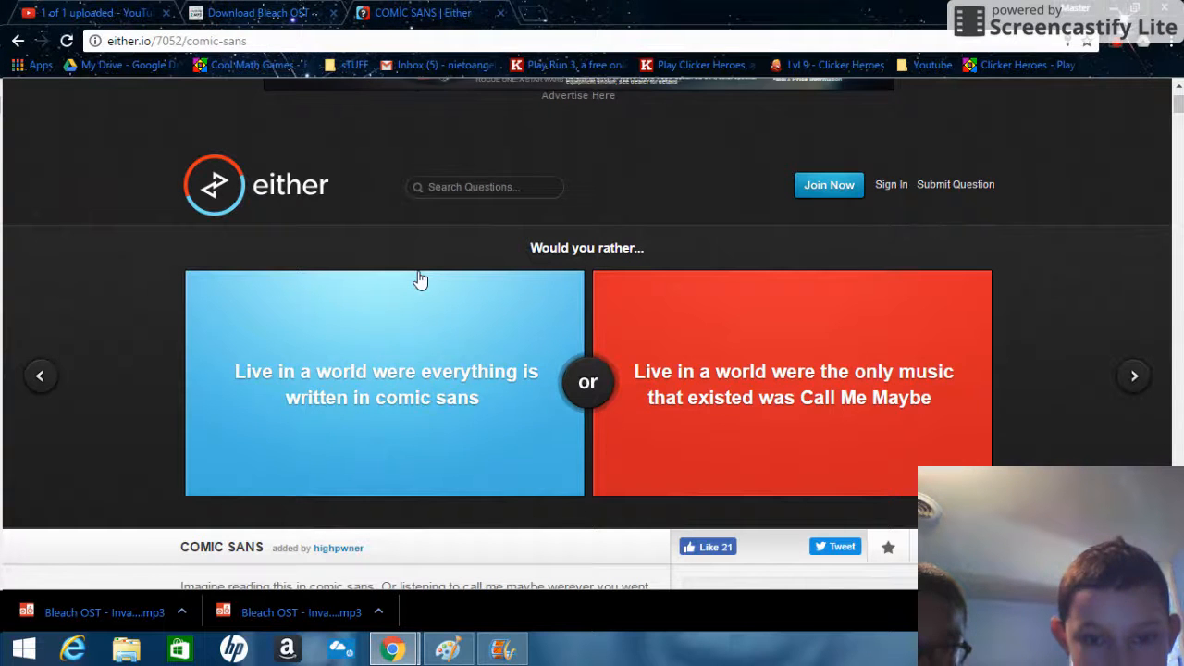
{"action": "left_click", "coordinate": [385, 383]}
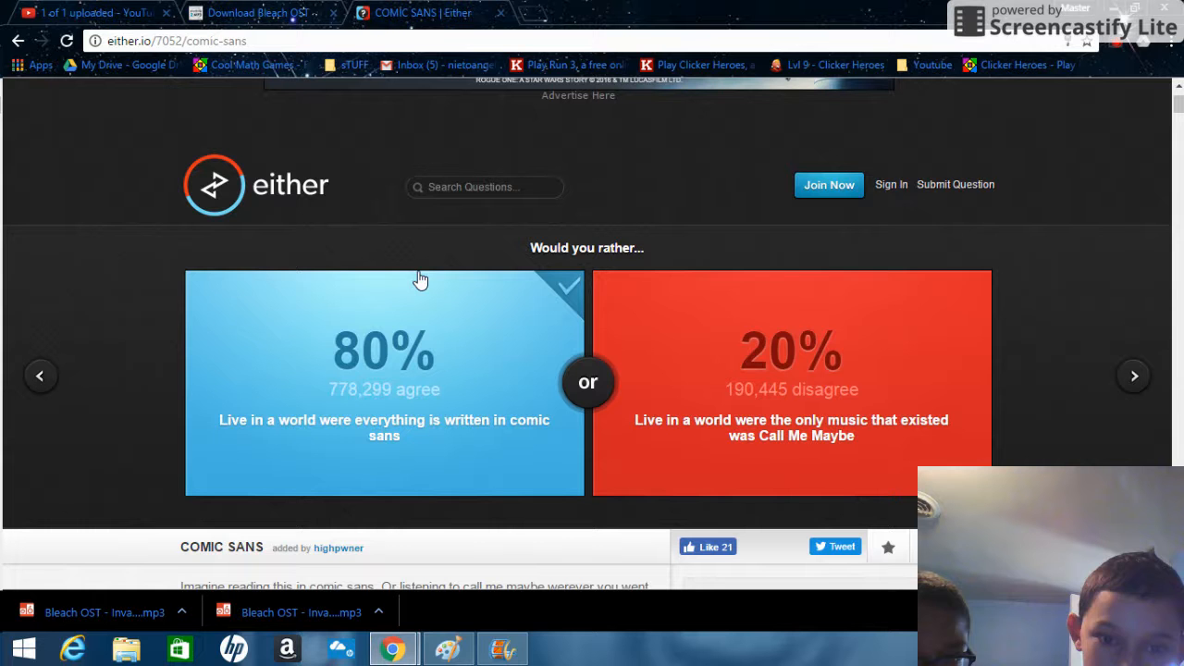
{"action": "mouse_move", "coordinate": [1134, 376]}
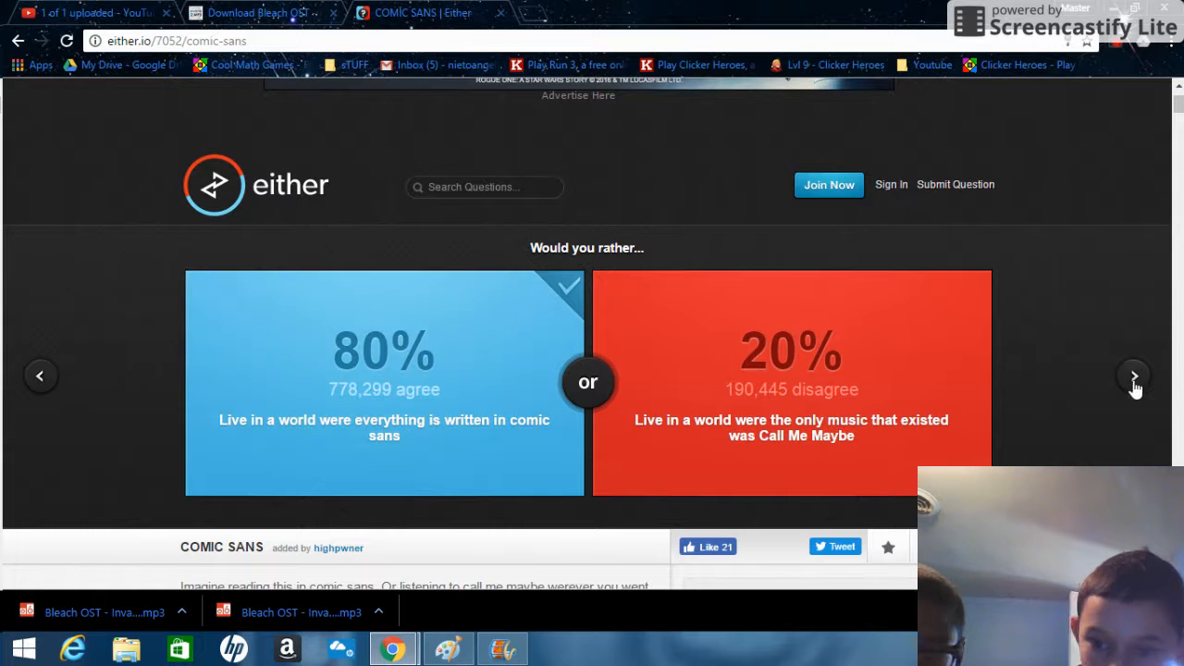
- Advance and vote to be Bane, showing 37% agree
{"action": "left_click", "coordinate": [1133, 374]}
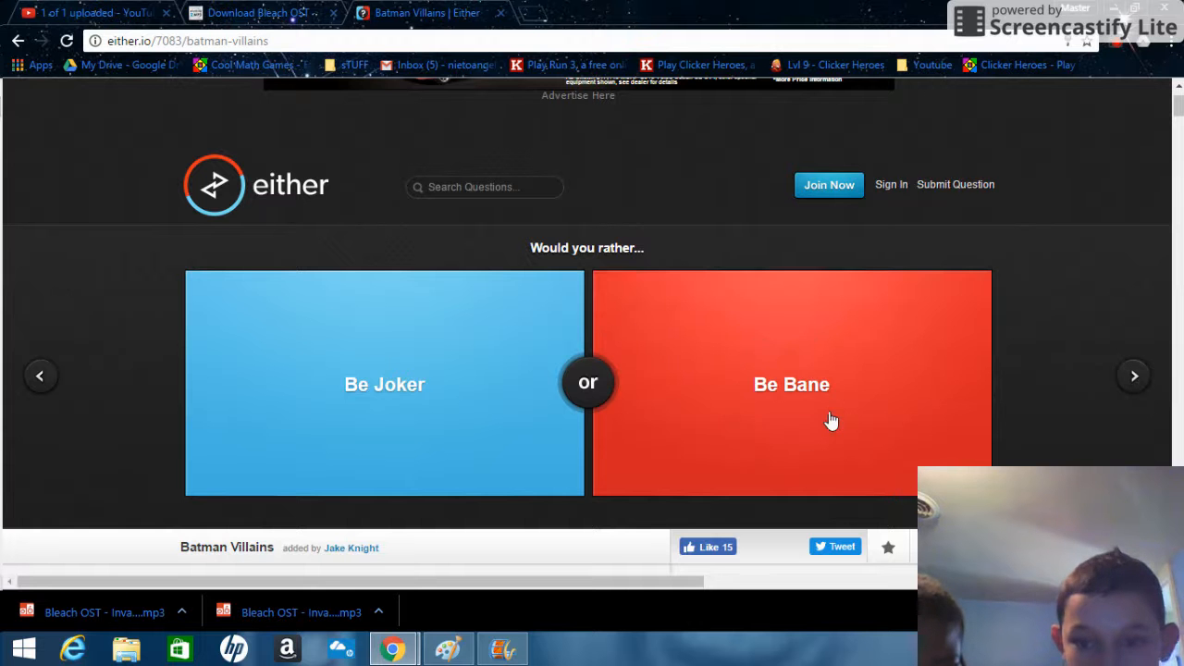
{"action": "left_click", "coordinate": [792, 383]}
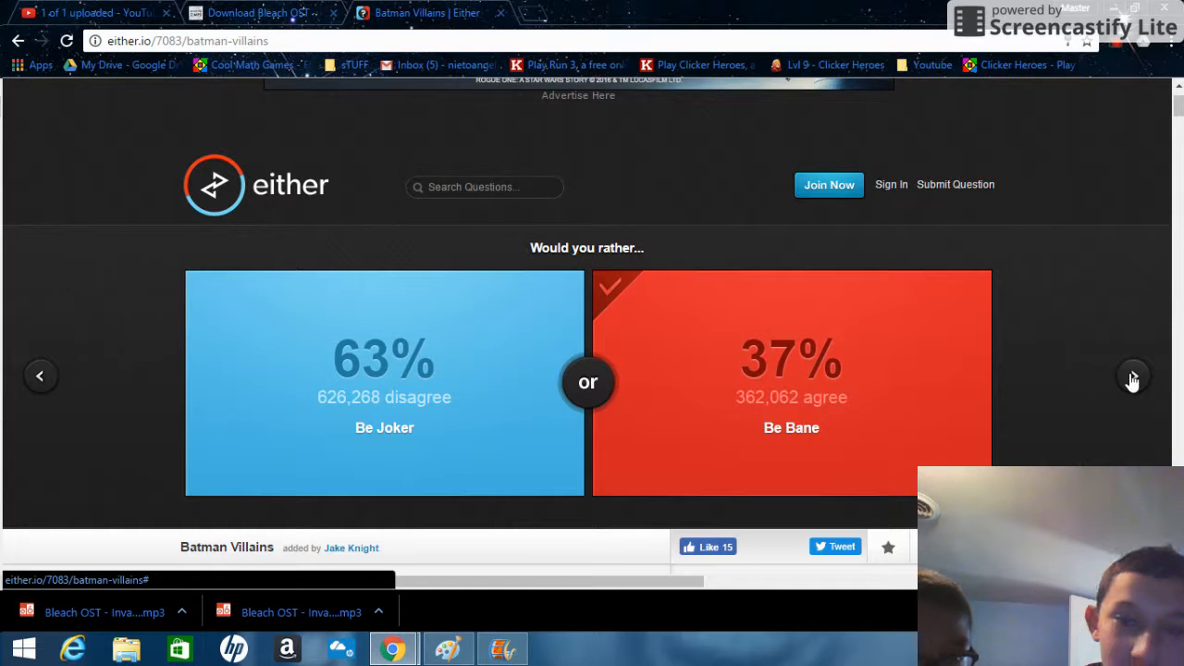
{"action": "right_click", "coordinate": [1133, 373]}
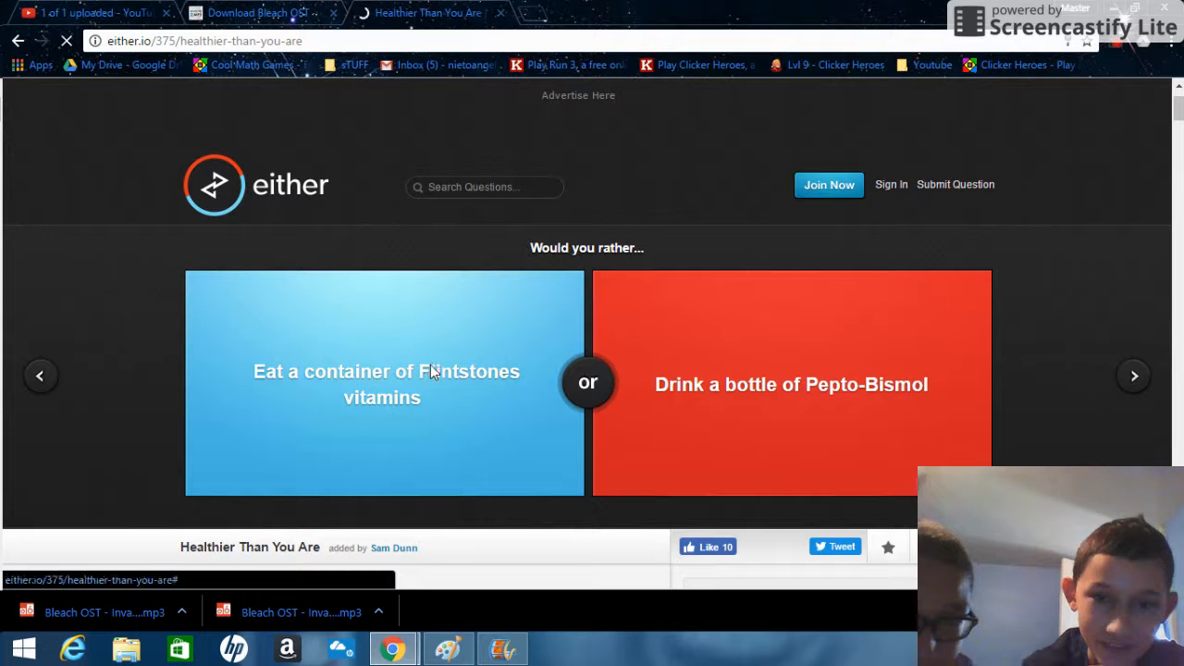
- Vote to eat a container of Flintstones vitamins over Pepto-Bismol (75%) and advance
{"action": "left_click", "coordinate": [385, 370]}
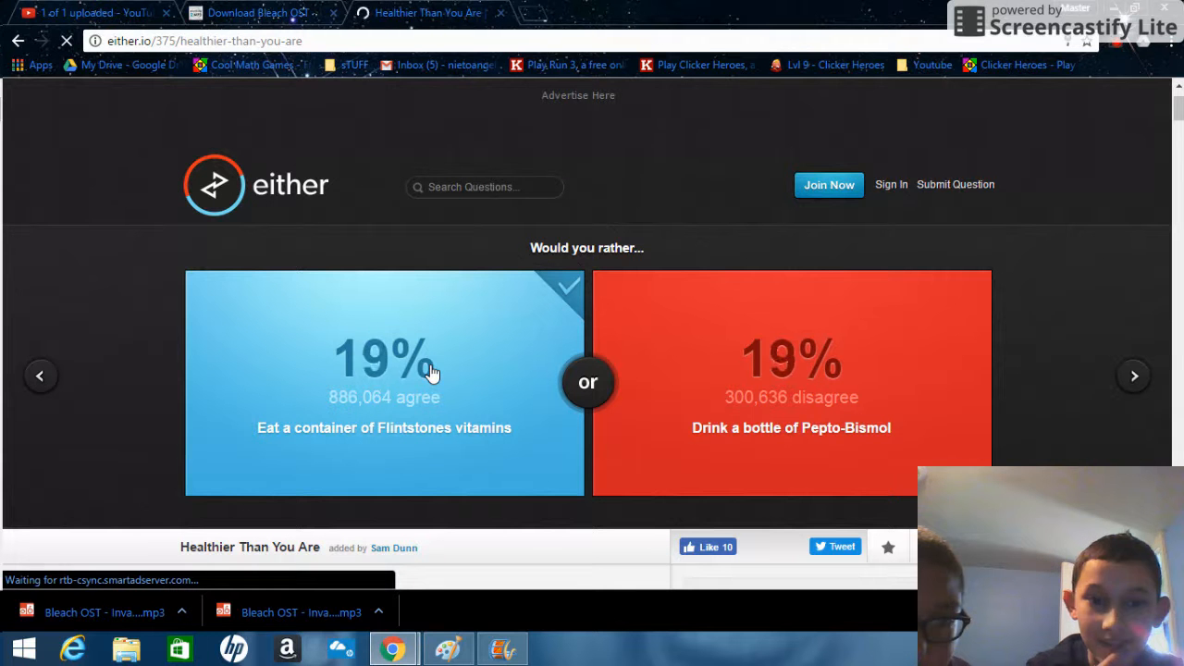
{"action": "left_click", "coordinate": [385, 383]}
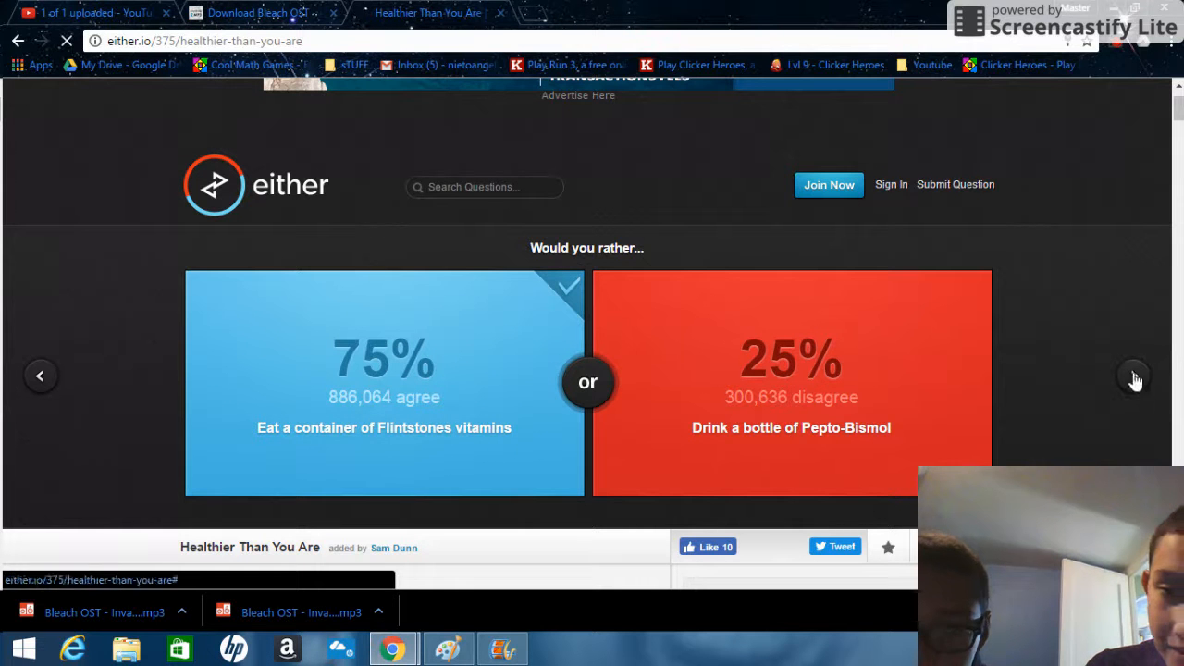
{"action": "left_click", "coordinate": [1136, 374]}
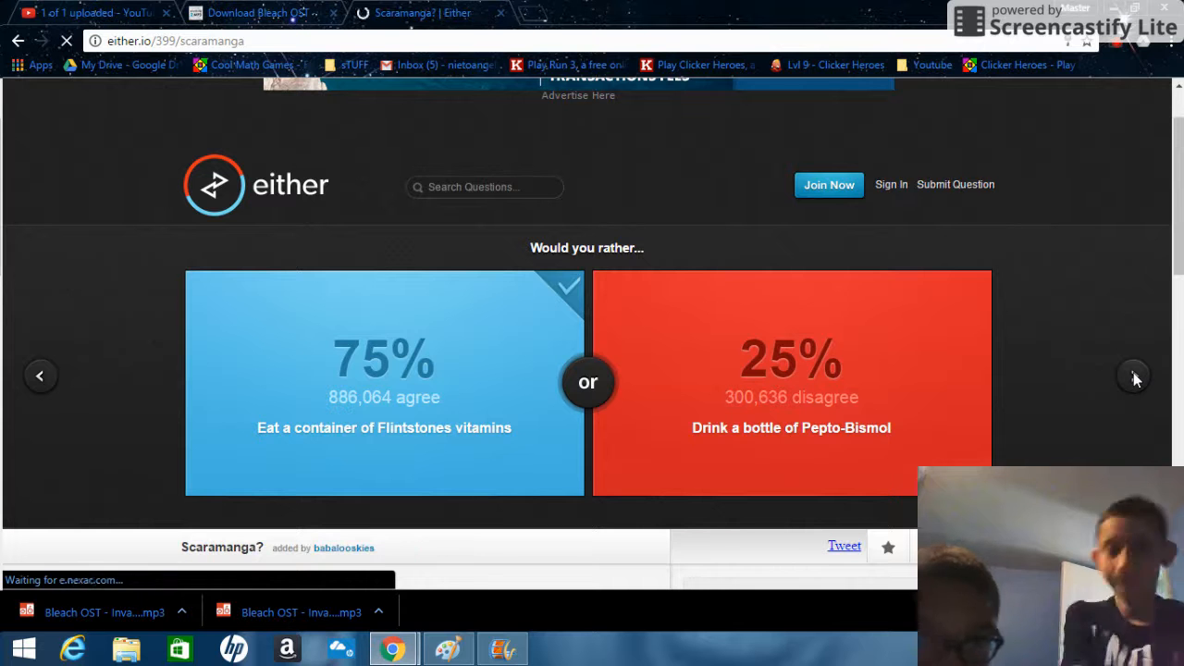
- Vote for having one nipple and advance to the next question
{"action": "left_click", "coordinate": [1132, 375]}
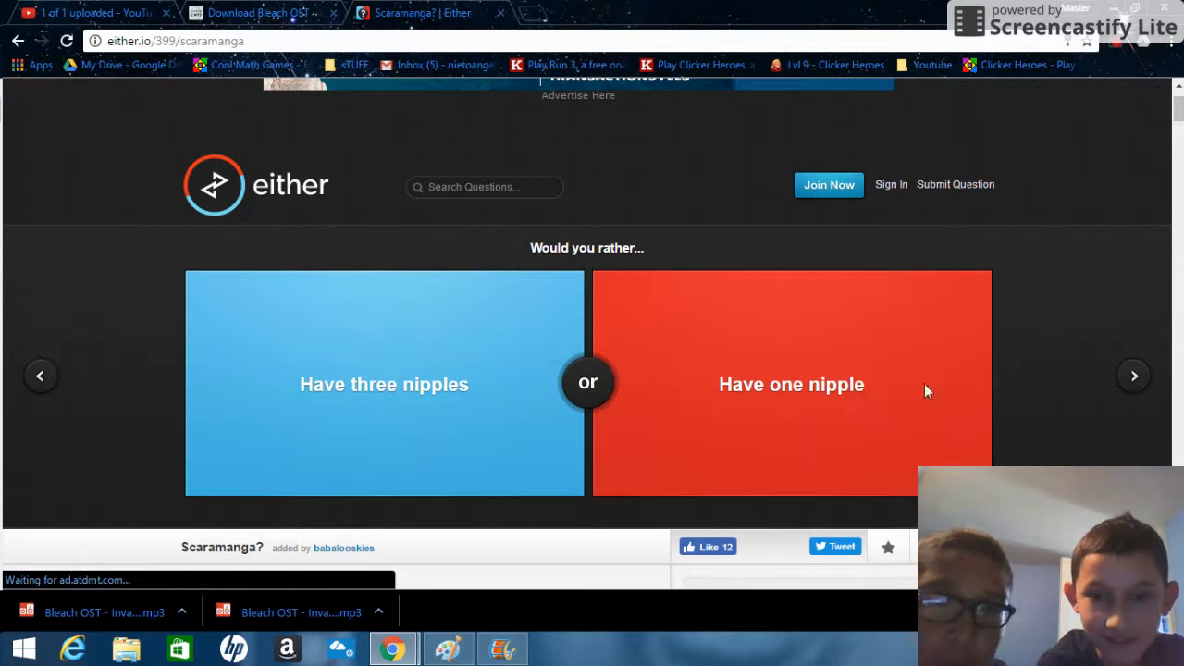
{"action": "left_click", "coordinate": [792, 383]}
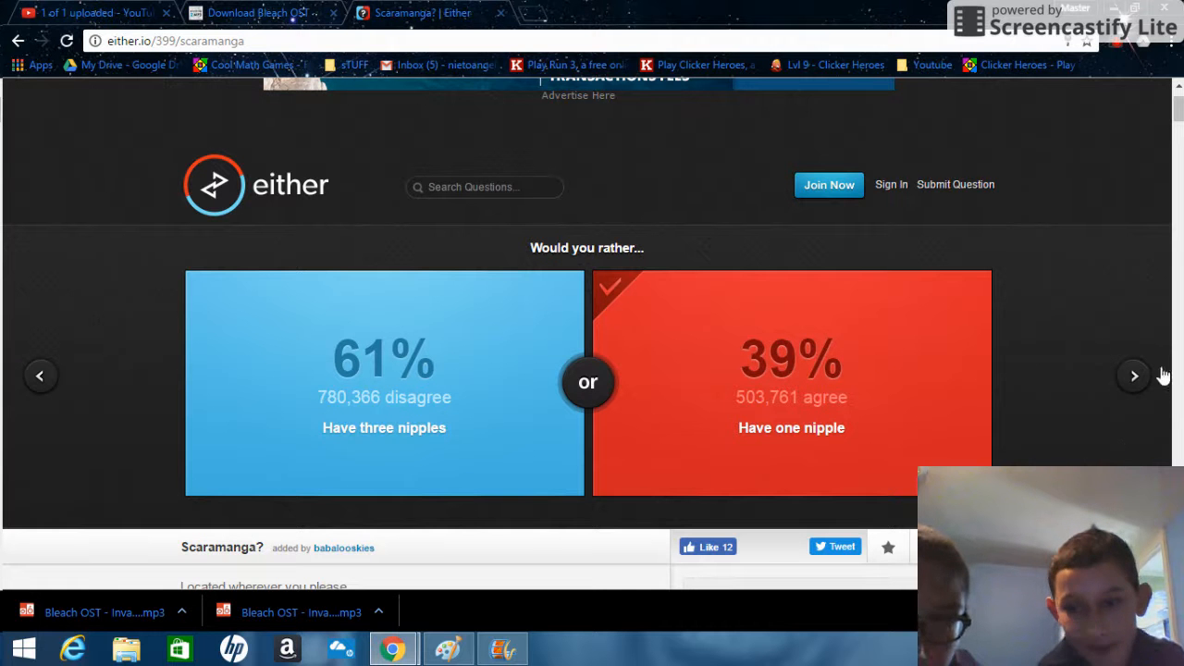
{"action": "left_click", "coordinate": [1133, 376]}
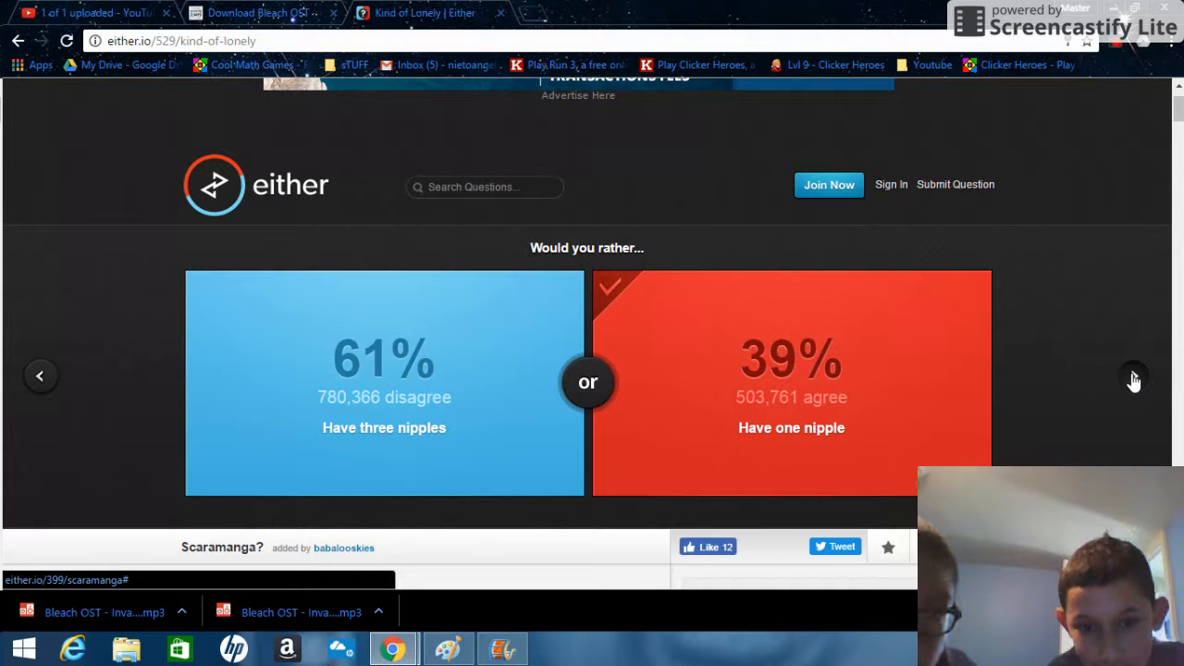
- Vote for living alone on an island, showing 77% agree, and advance
{"action": "left_click", "coordinate": [1134, 376]}
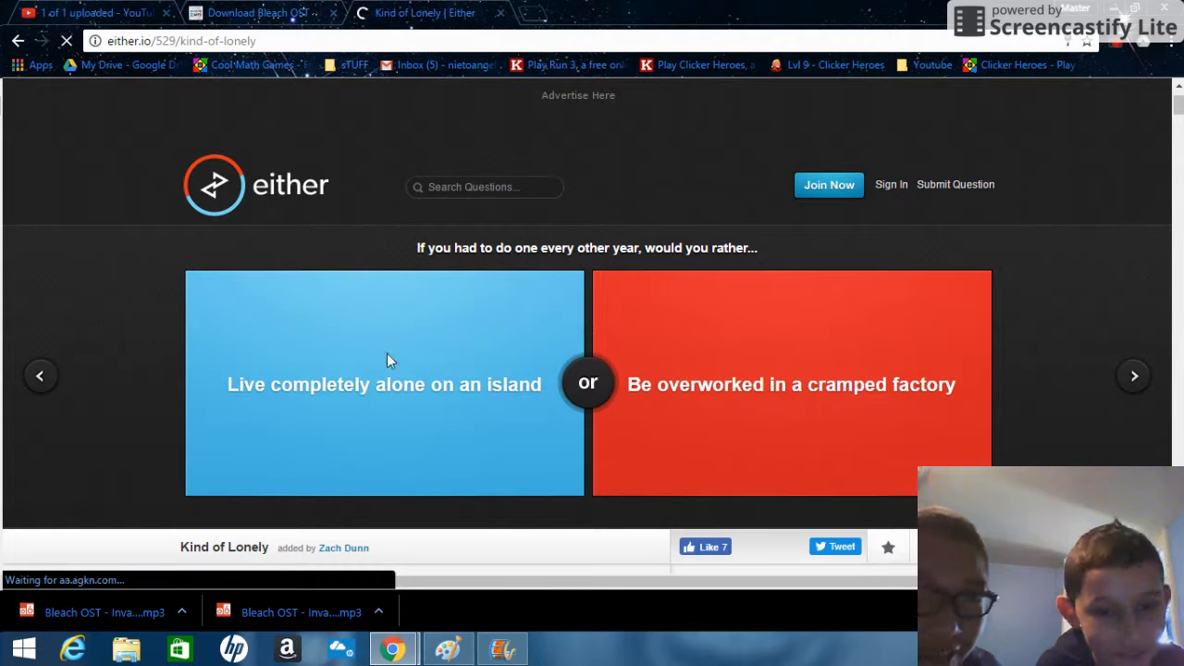
{"action": "left_click", "coordinate": [385, 383]}
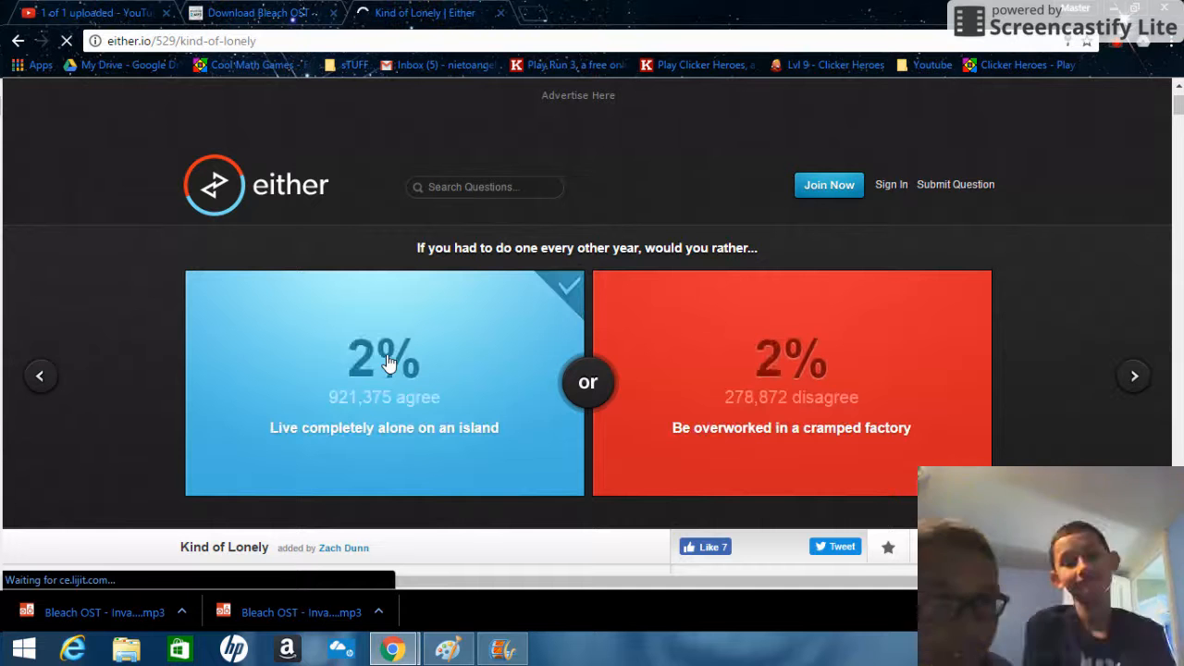
{"action": "left_click", "coordinate": [383, 381]}
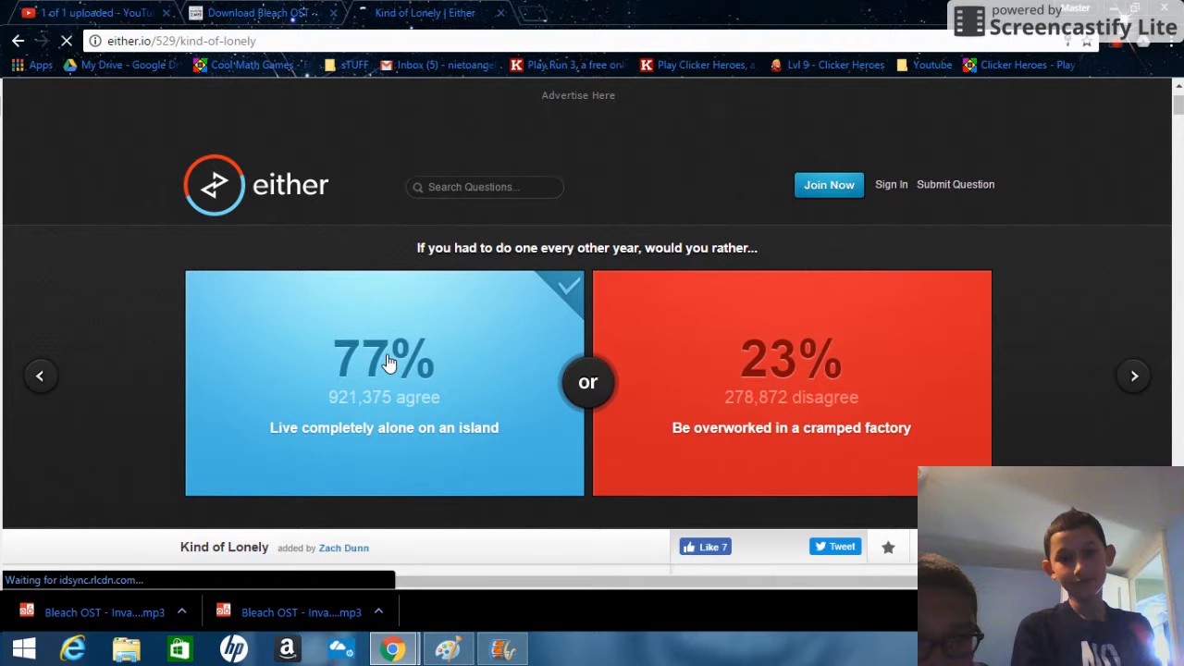
{"action": "mouse_move", "coordinate": [1040, 370]}
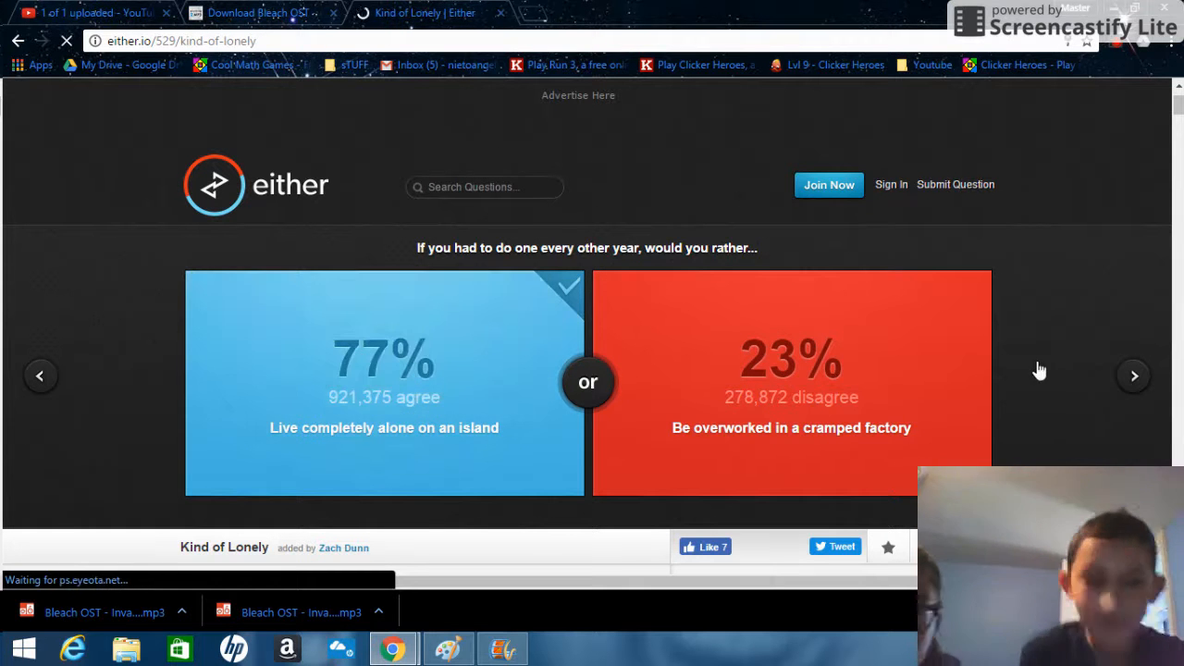
{"action": "left_click", "coordinate": [1134, 376]}
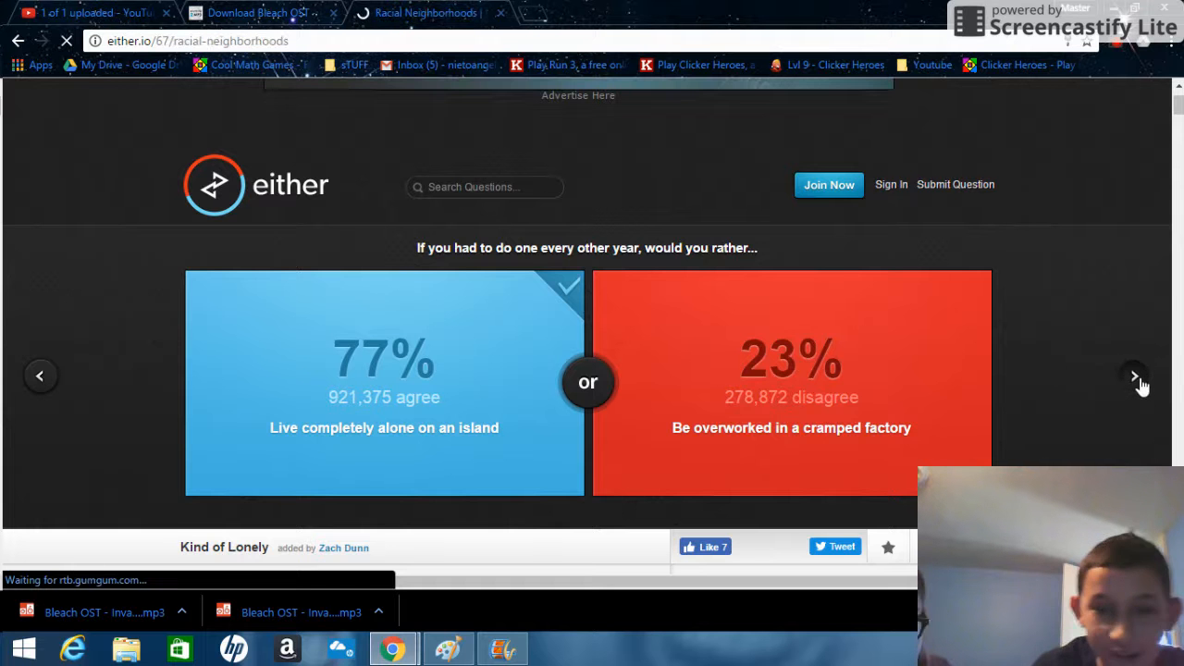
- Vote for being black in a white neighborhood, showing 69% agree, and advance
{"action": "left_click", "coordinate": [1134, 374]}
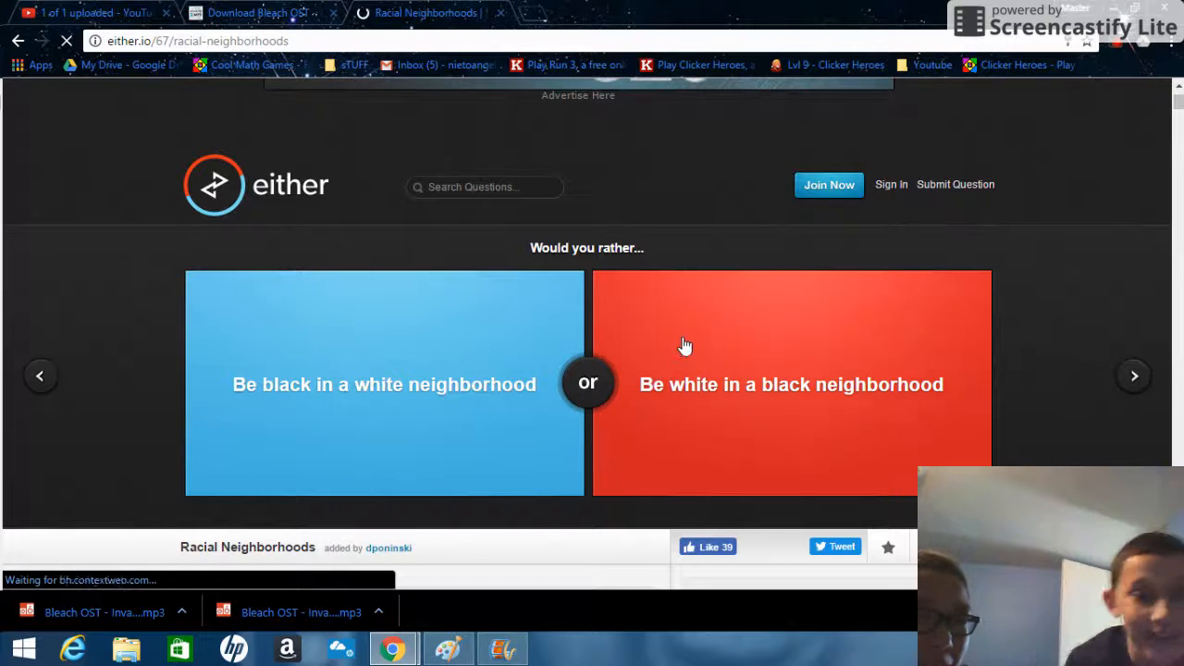
{"action": "mouse_move", "coordinate": [459, 346]}
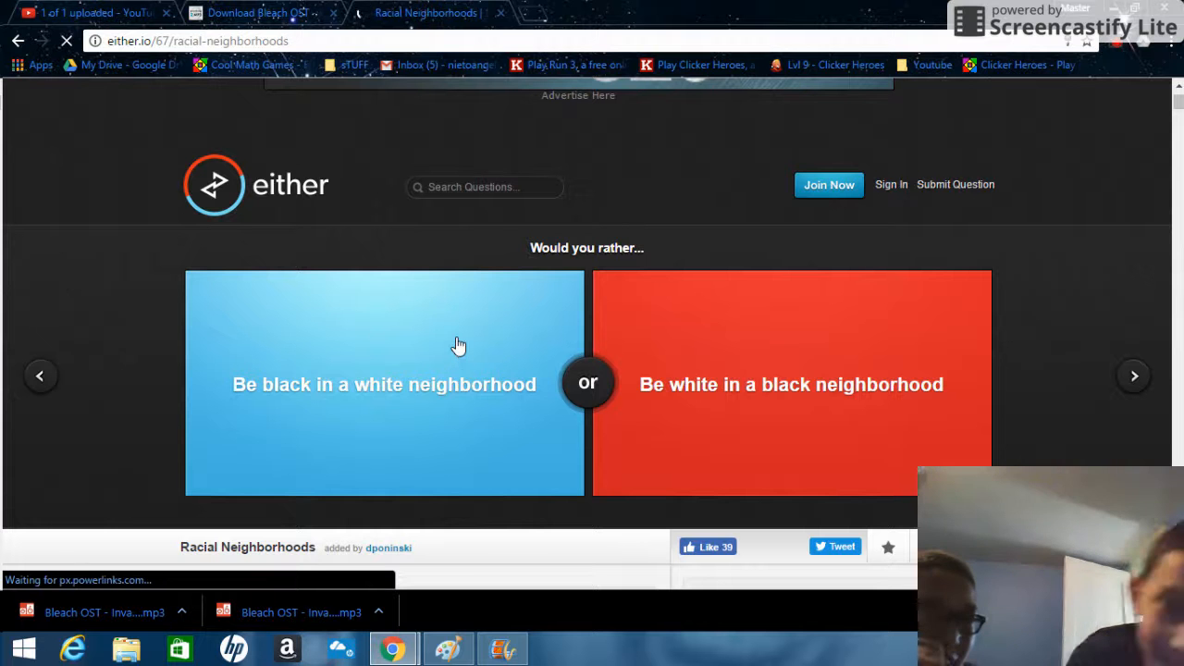
{"action": "left_click", "coordinate": [385, 383]}
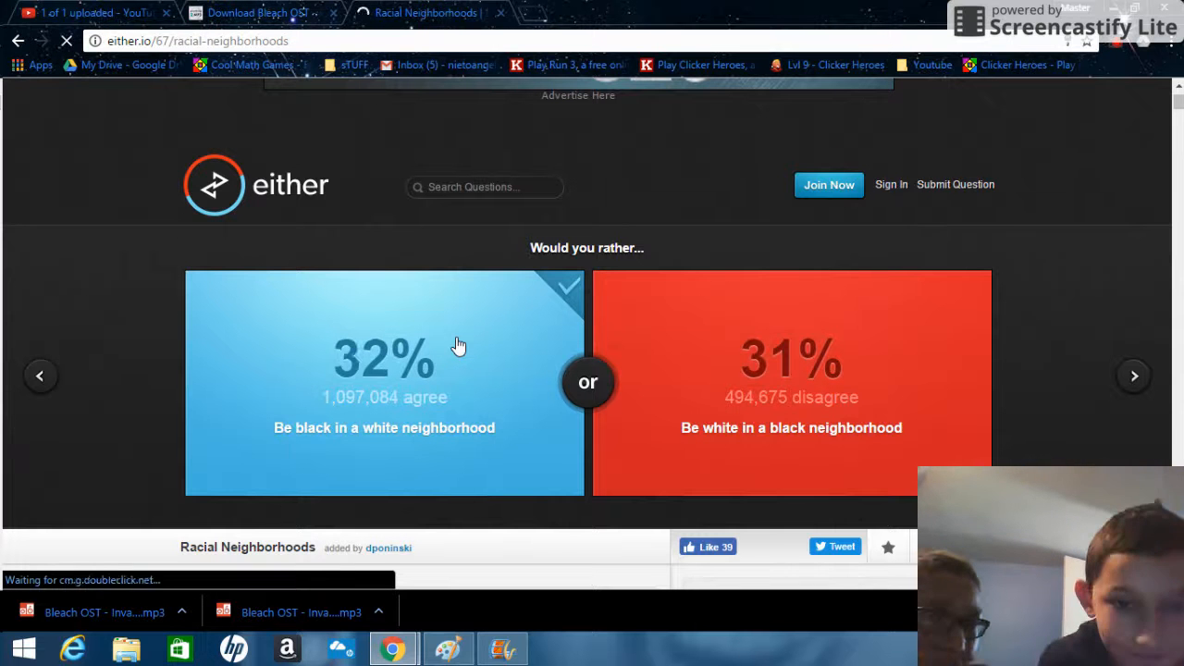
{"action": "left_click", "coordinate": [385, 382]}
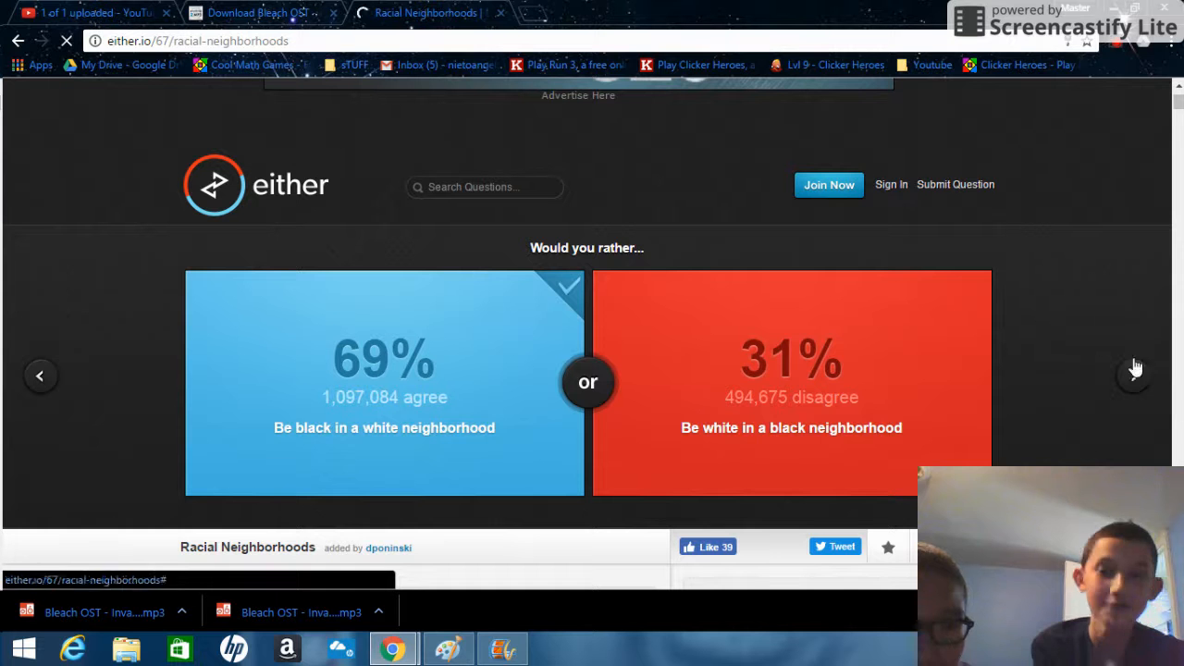
{"action": "left_click", "coordinate": [1135, 374]}
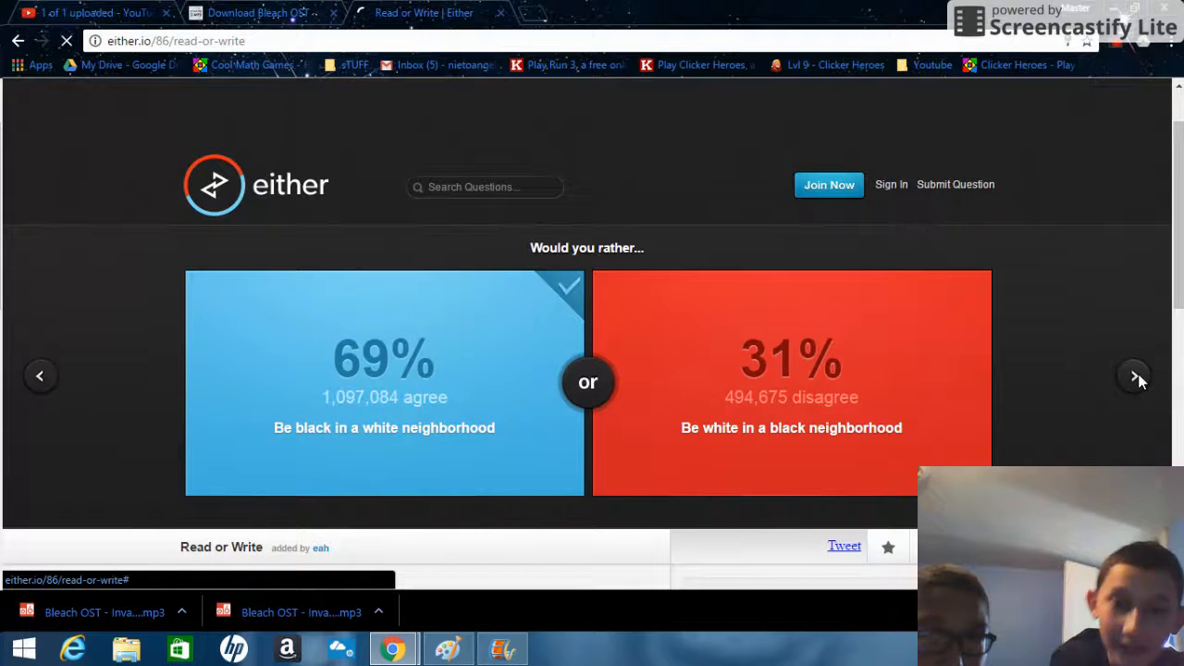
- Skip Read or Write, then vote for the long Brontosaurus neck over T-Rex arms (47% vs 53%)
{"action": "left_click", "coordinate": [1134, 376]}
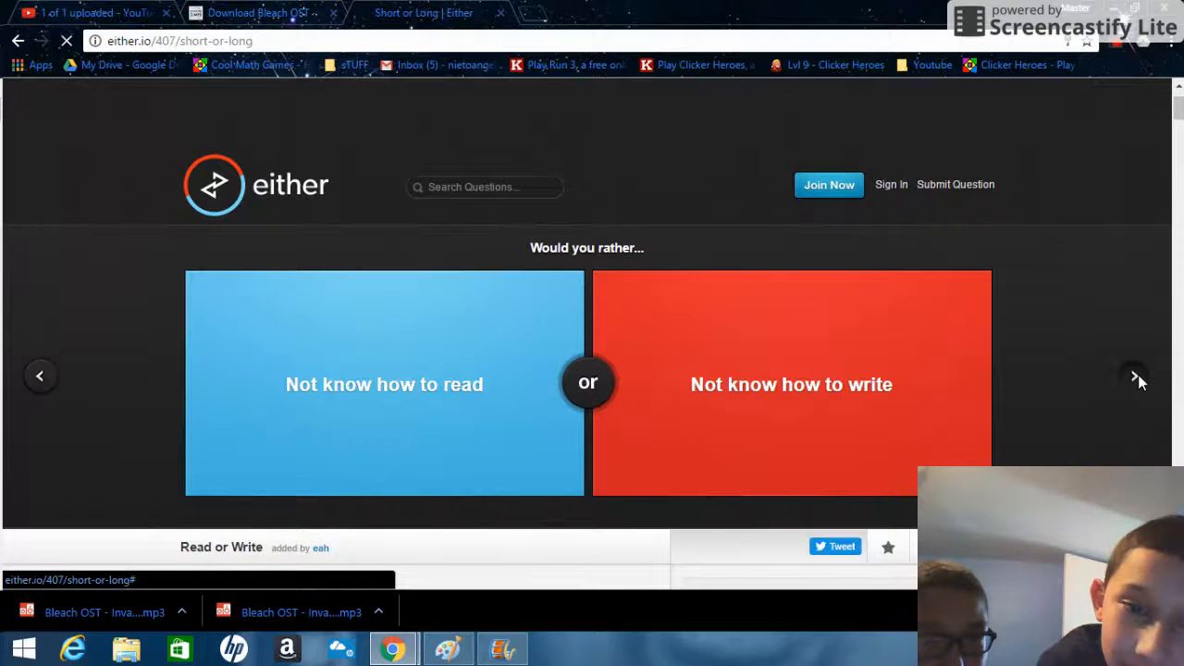
{"action": "left_click", "coordinate": [1134, 376]}
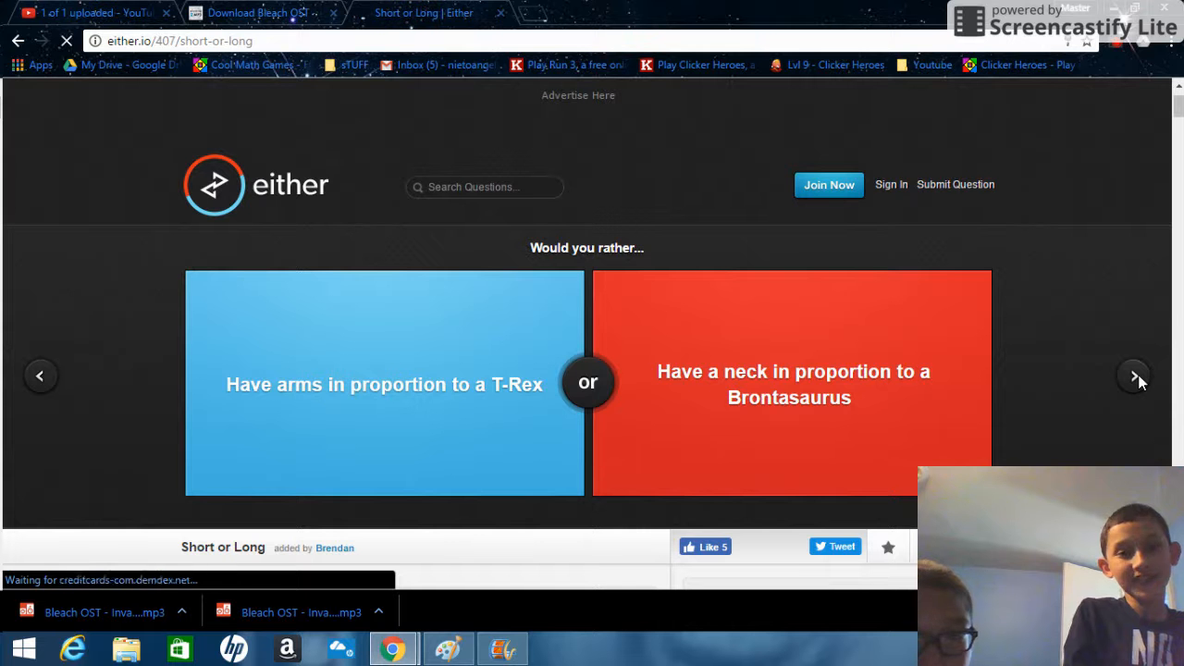
{"action": "left_click", "coordinate": [792, 382]}
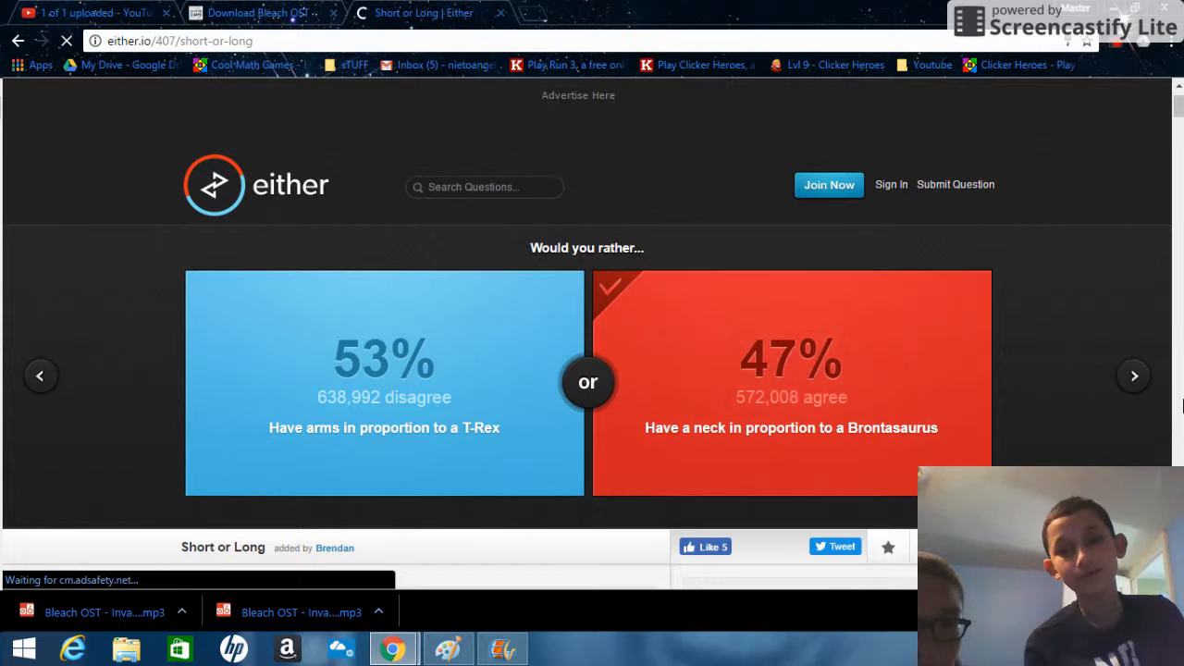
{"action": "left_click", "coordinate": [1132, 375]}
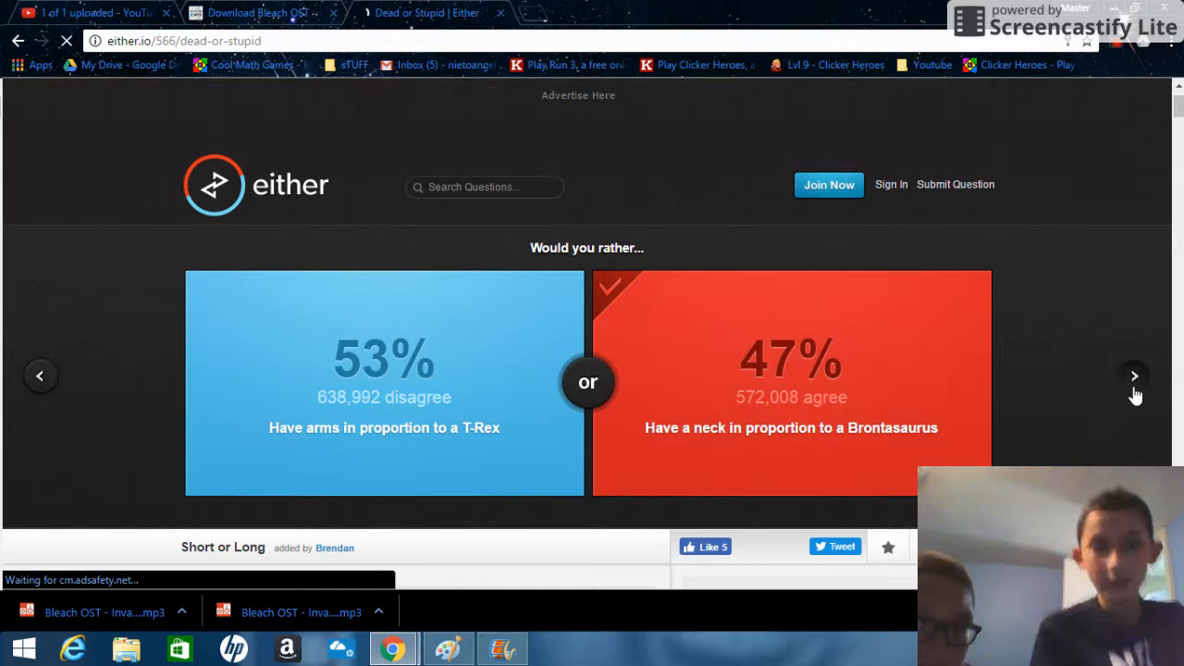
- Vote to embrace death over becoming a vegetable, showing 72% versus 28%, and advance
{"action": "left_click", "coordinate": [1134, 376]}
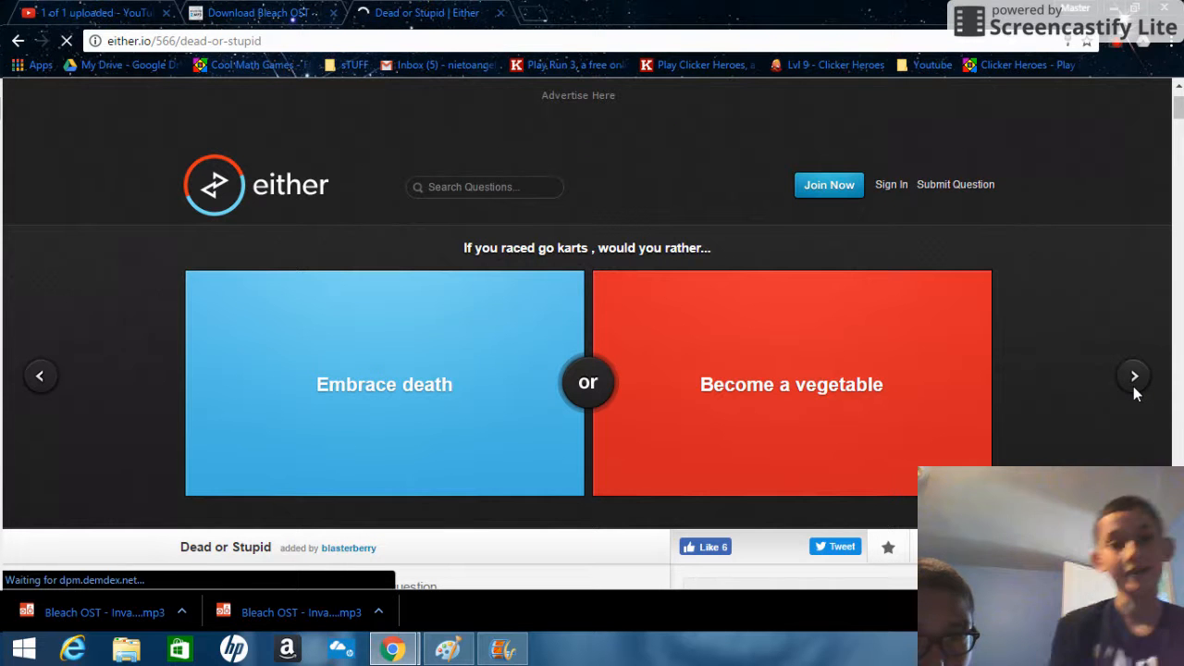
{"action": "left_click", "coordinate": [385, 383]}
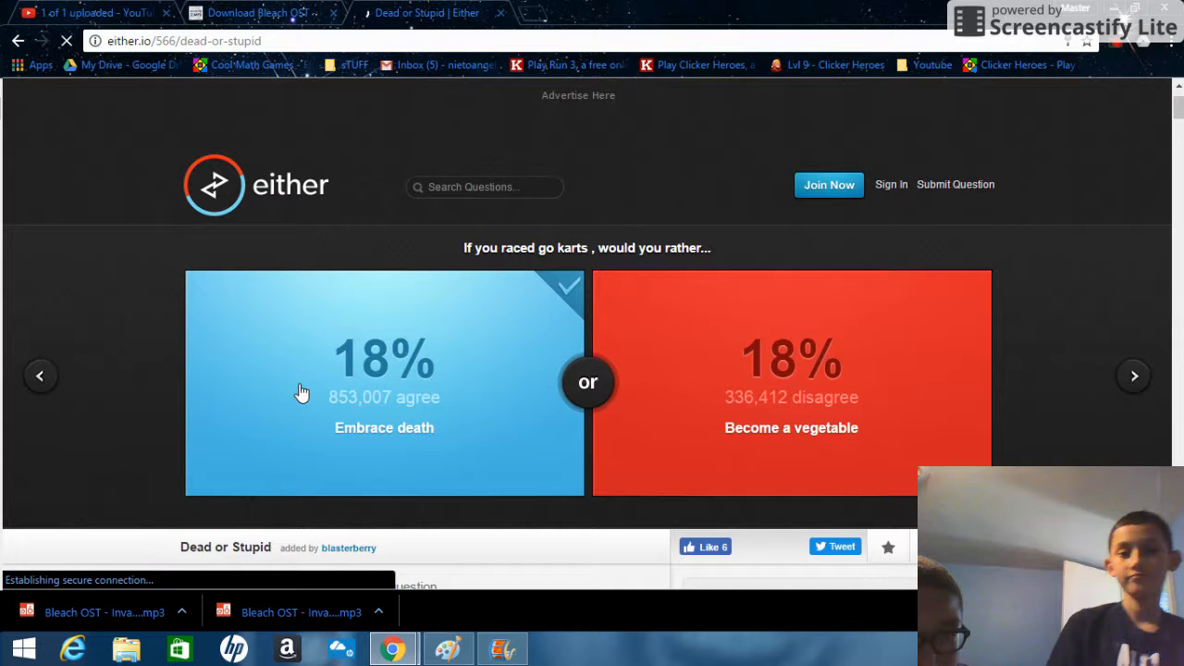
{"action": "left_click", "coordinate": [385, 381]}
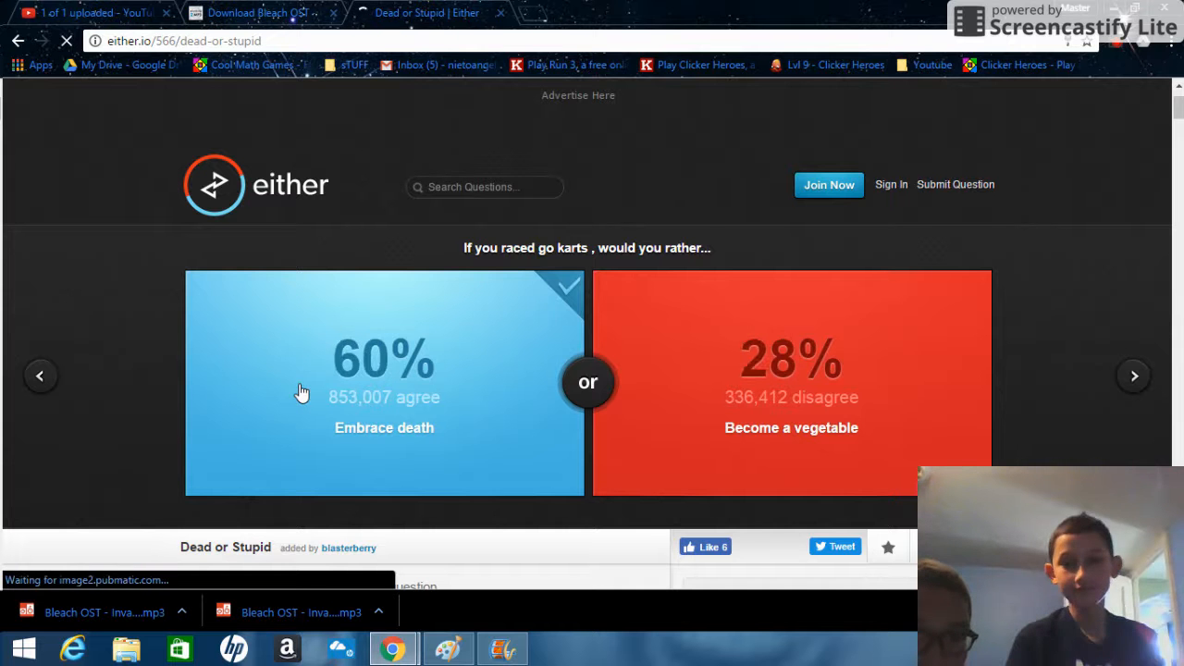
{"action": "left_click", "coordinate": [1134, 376]}
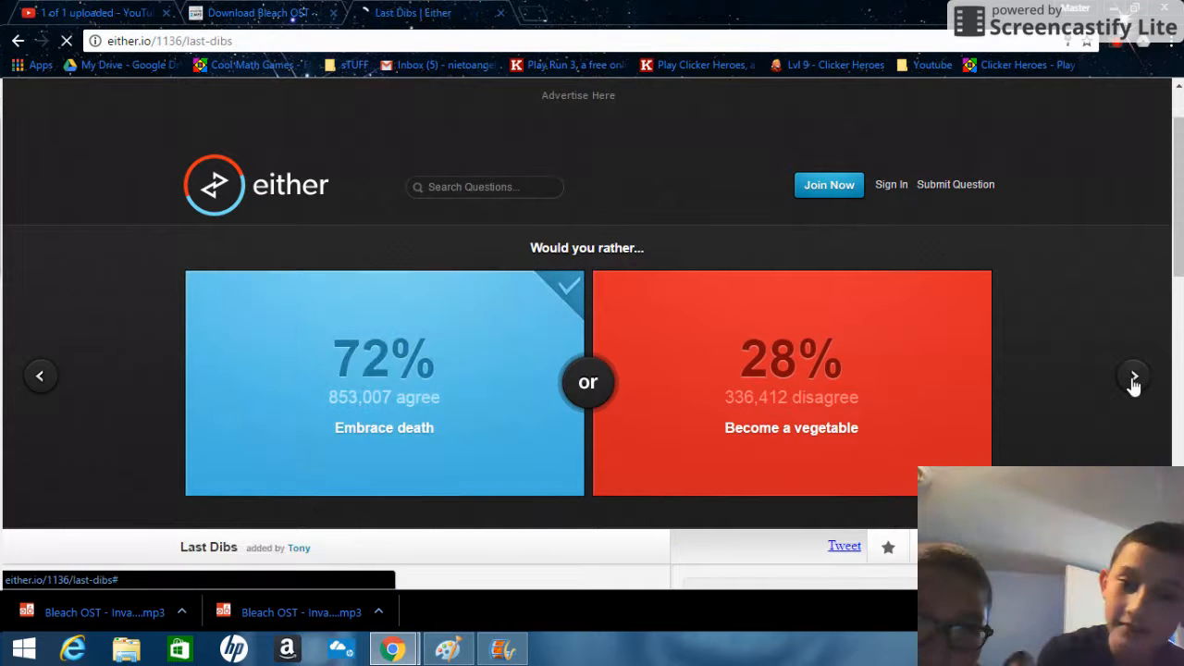
- Vote to always have the last laugh over first dibs, showing 55% versus 45%, and advance
{"action": "left_click", "coordinate": [1132, 374]}
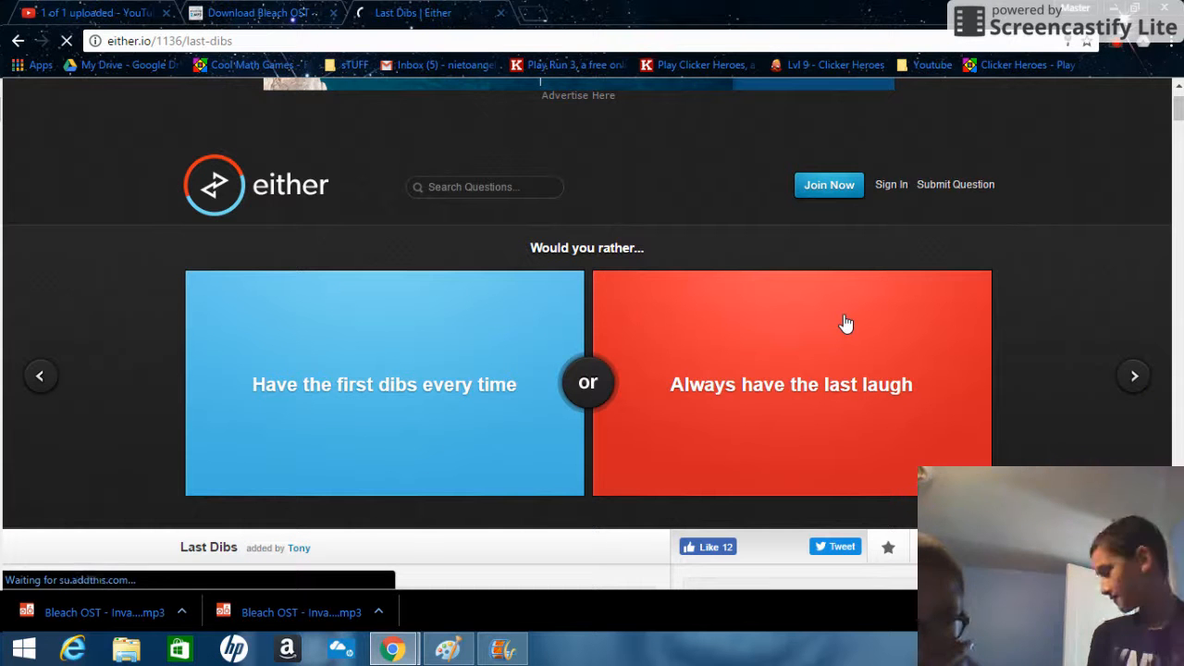
{"action": "left_click", "coordinate": [792, 383]}
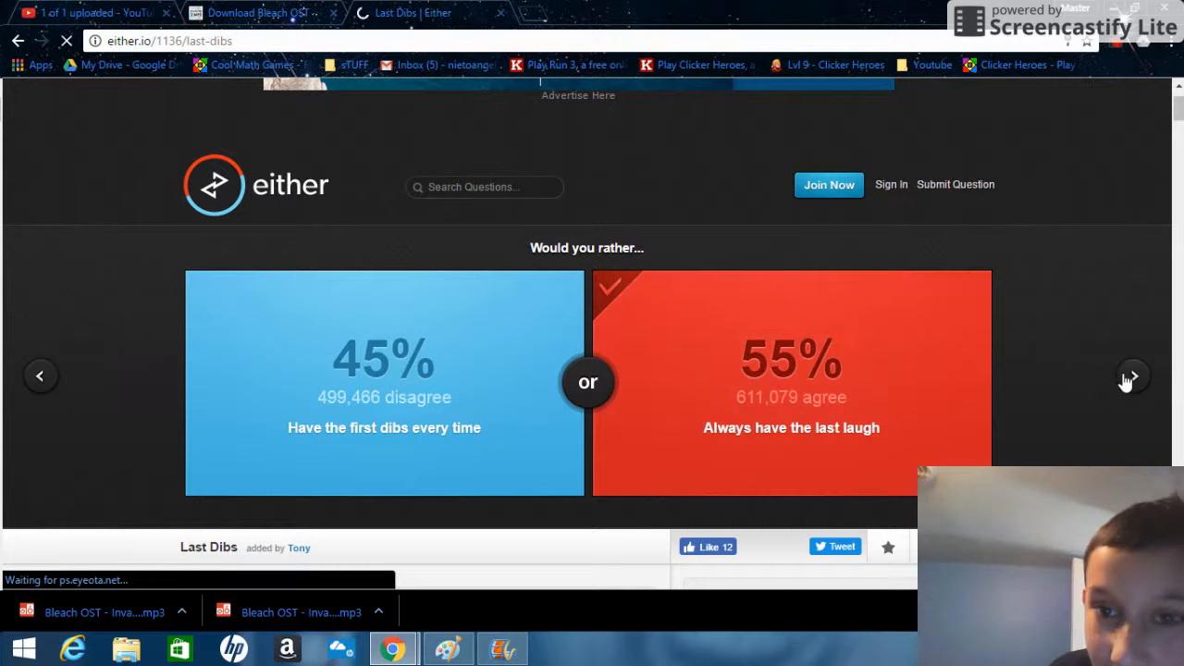
{"action": "left_click", "coordinate": [1133, 373]}
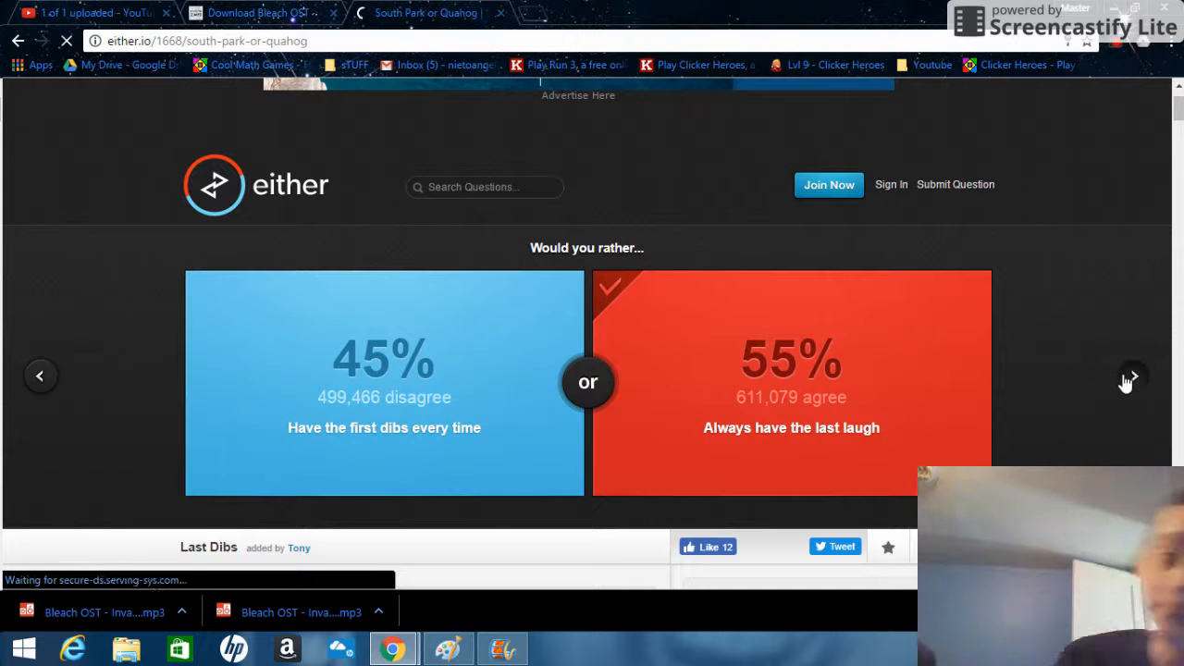
- Vote for Family Guy over South Park as the main-character show, showing 61% versus 39%
{"action": "left_click", "coordinate": [1133, 374]}
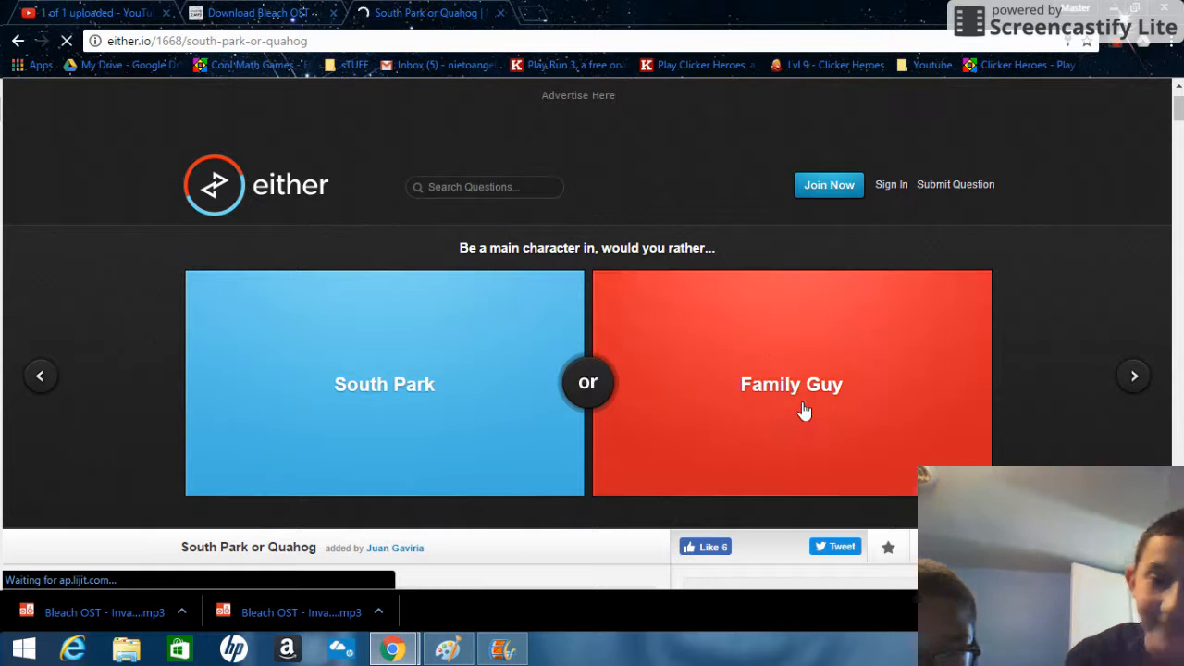
{"action": "left_click", "coordinate": [792, 383]}
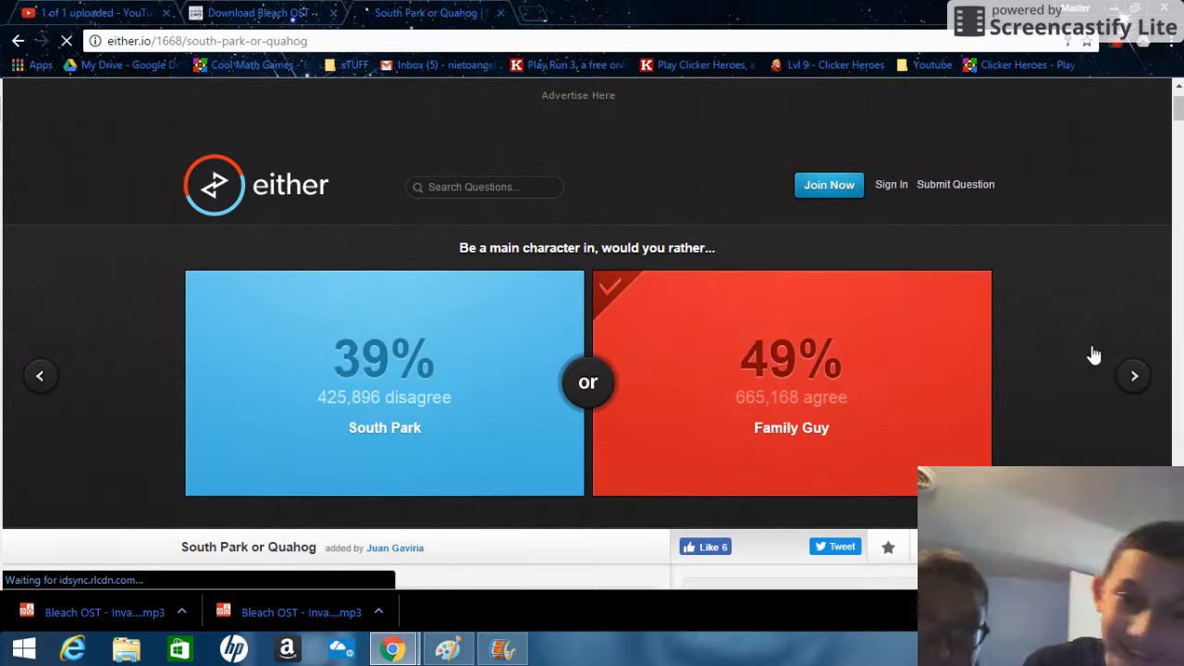
{"action": "left_click", "coordinate": [792, 381]}
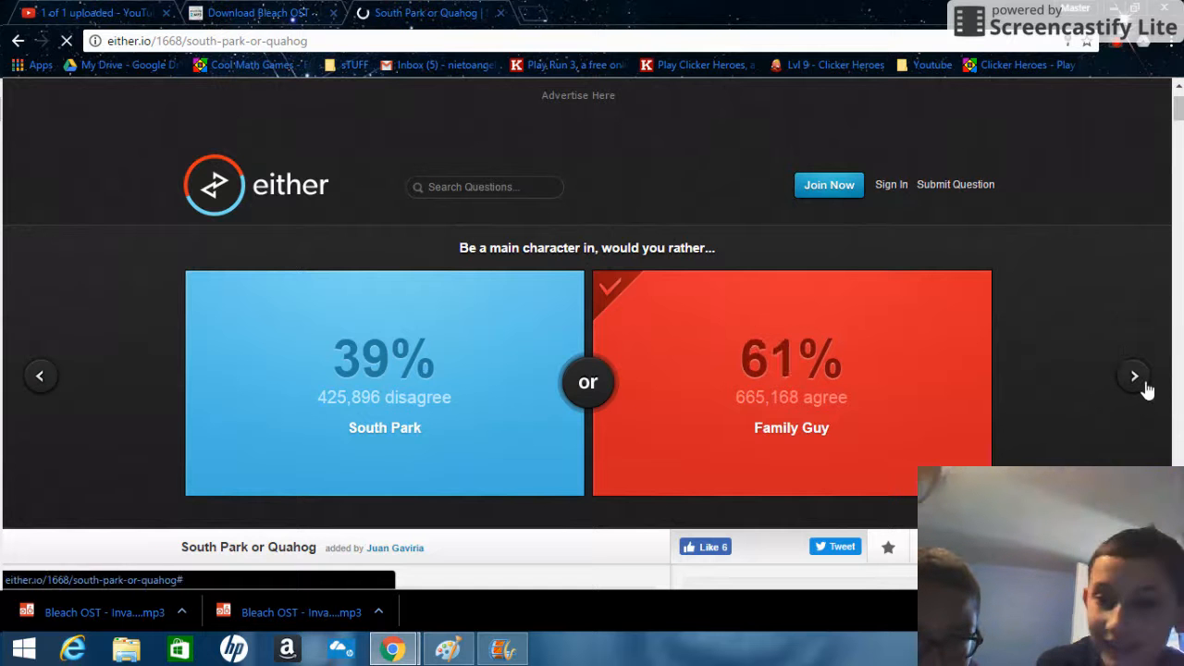
{"action": "left_click", "coordinate": [1135, 374]}
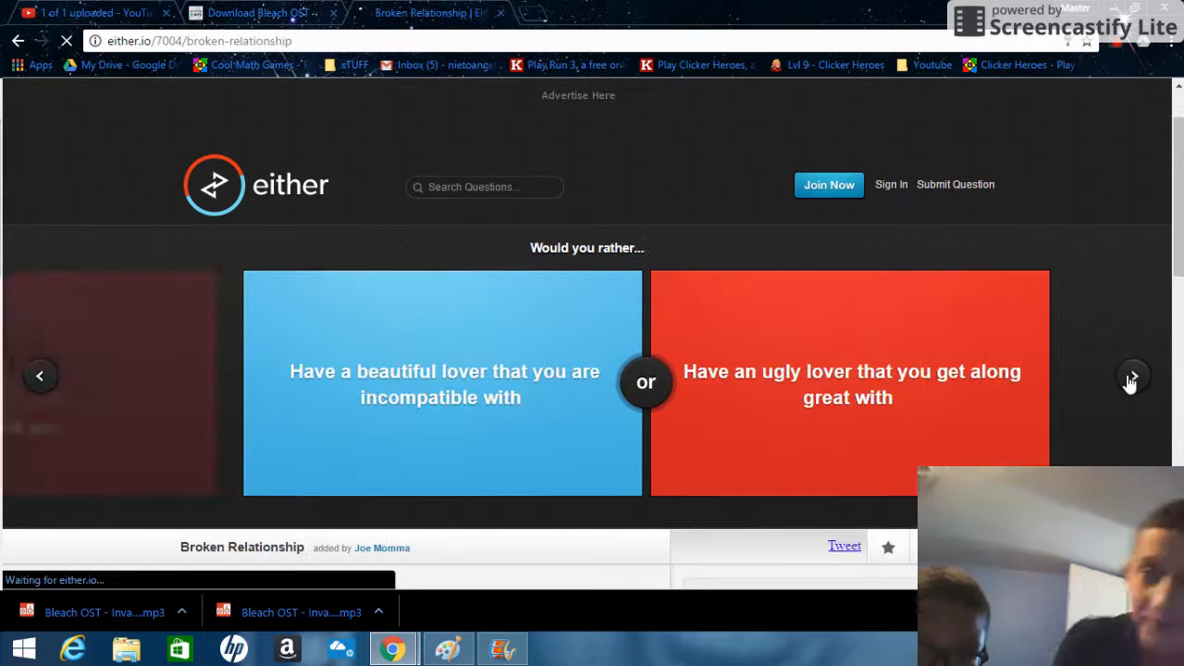
- Skip past the lover question to reach the Moving Away question
{"action": "left_click", "coordinate": [1132, 375]}
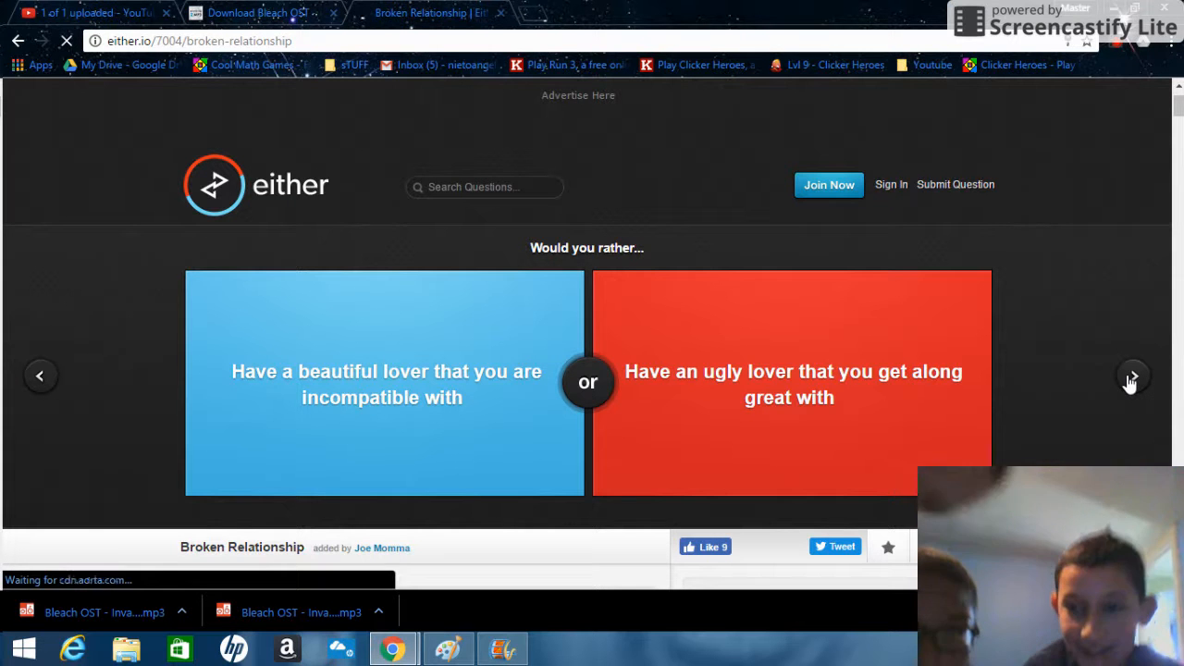
{"action": "left_click", "coordinate": [1132, 376]}
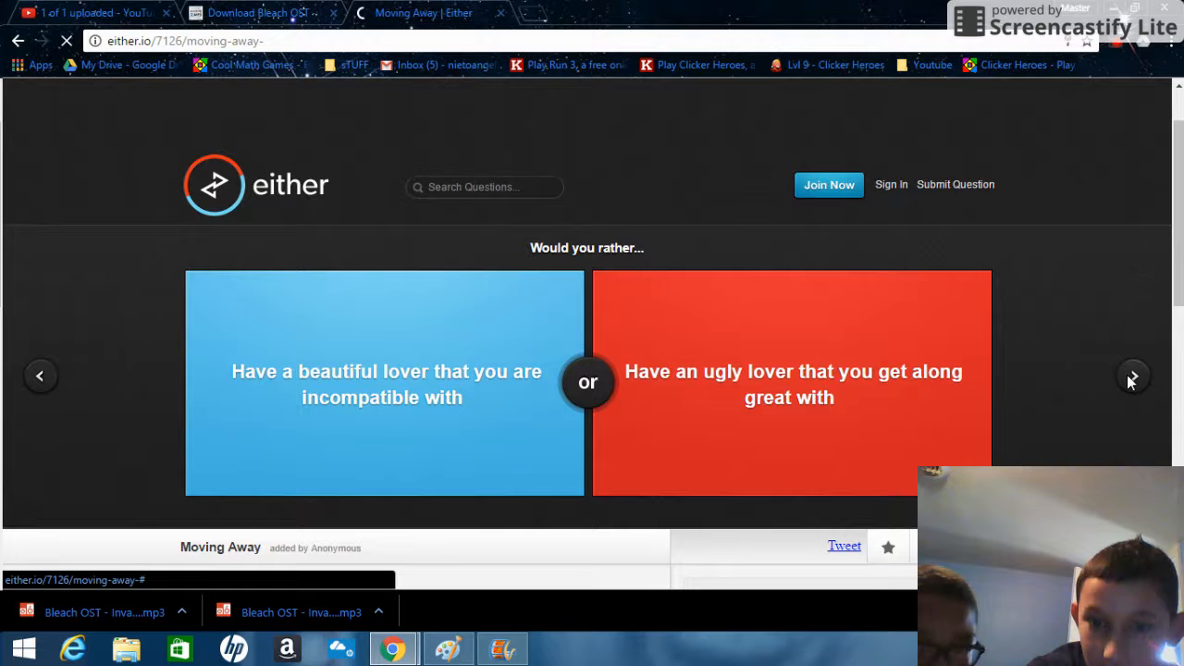
{"action": "left_click", "coordinate": [1132, 376]}
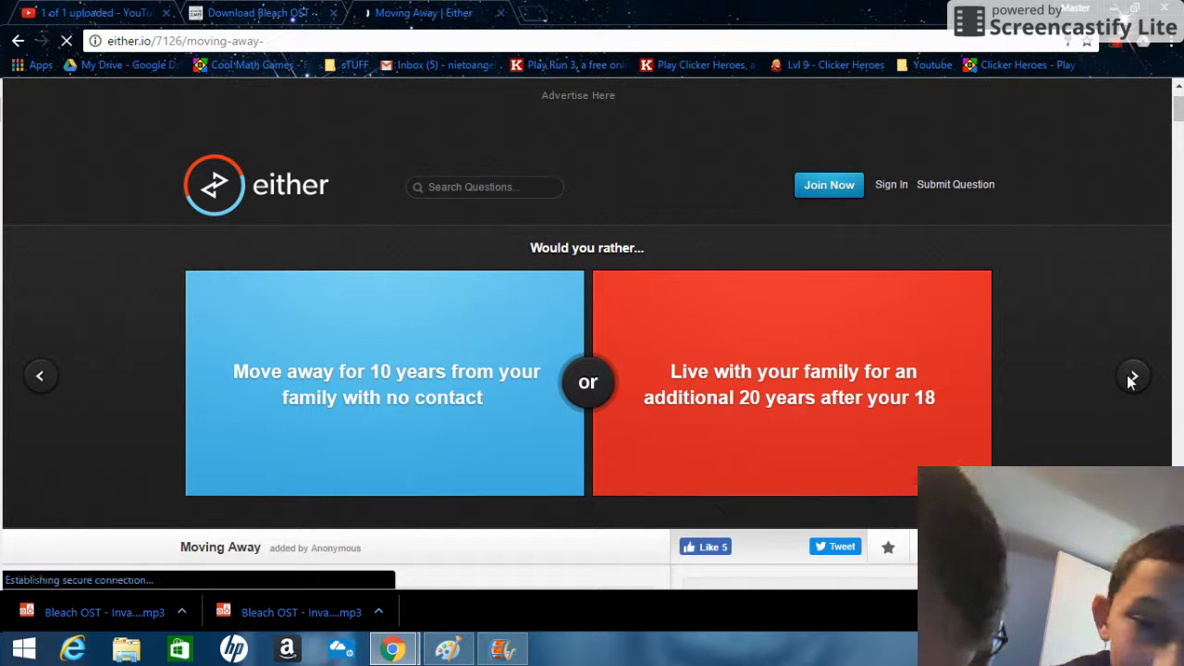
{"action": "left_click", "coordinate": [1132, 373]}
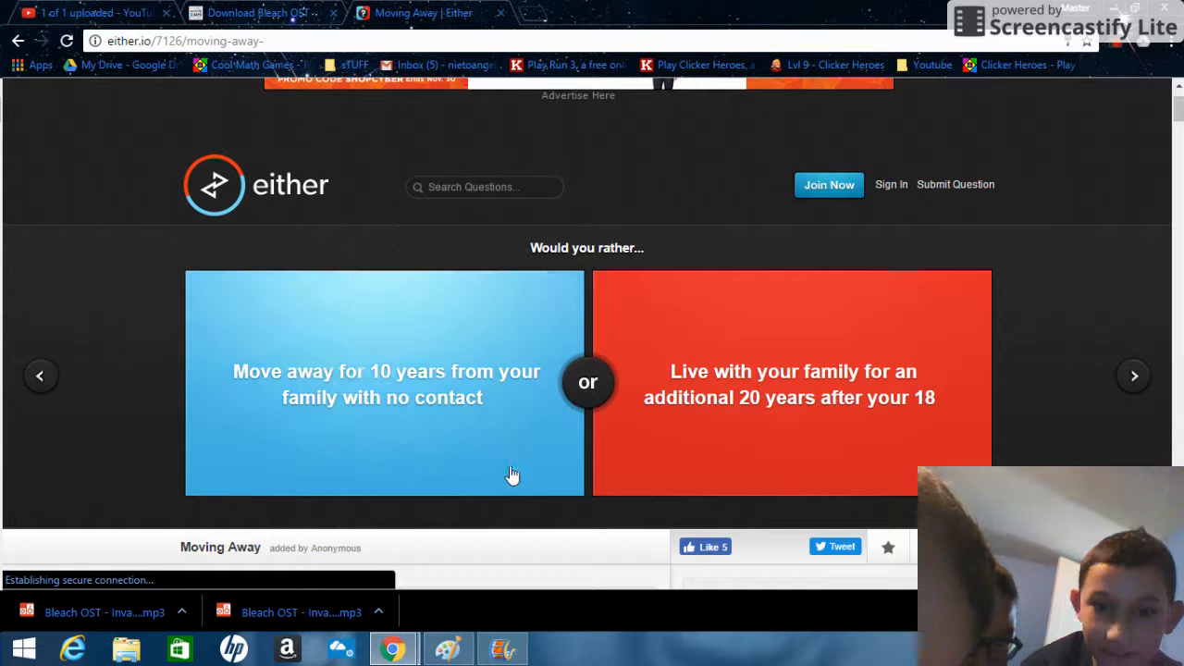
- Vote to move away for 10 years, showing 60% versus 40%, and advance
{"action": "left_click", "coordinate": [385, 381]}
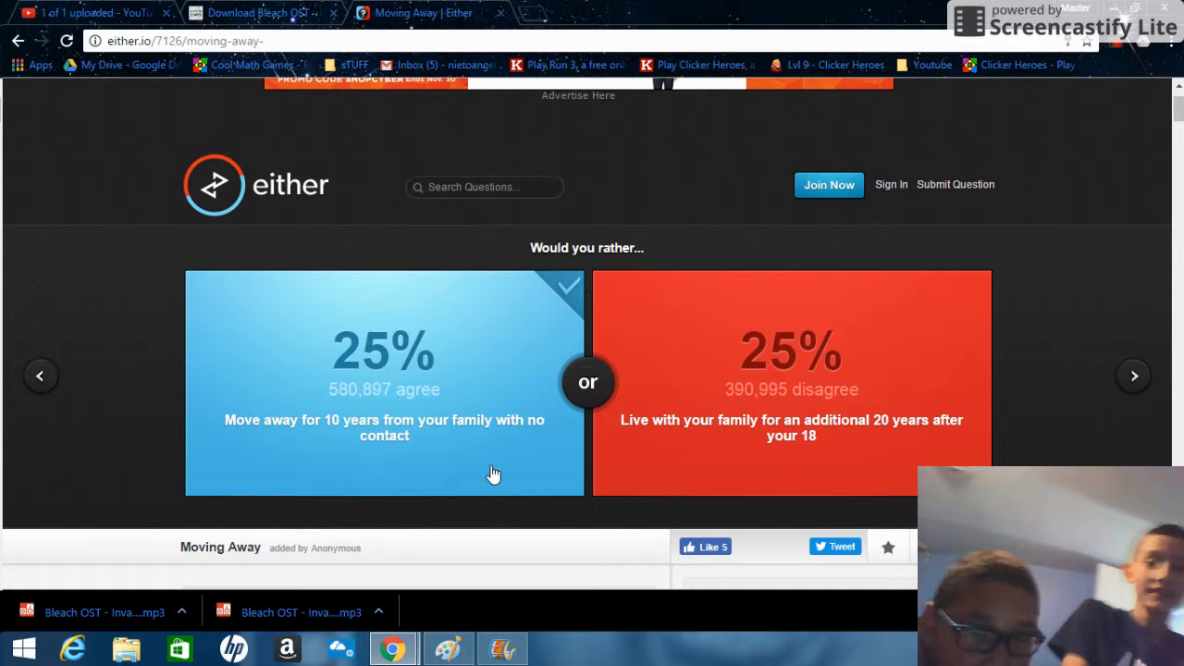
{"action": "left_click", "coordinate": [385, 382]}
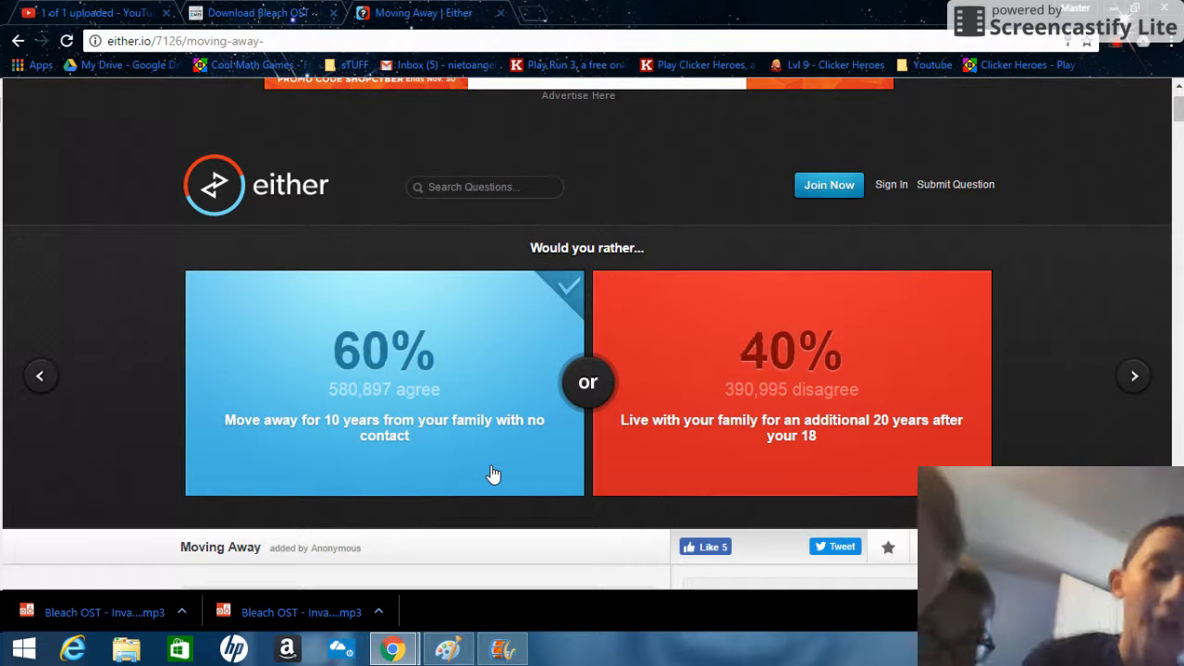
{"action": "mouse_move", "coordinate": [1136, 378]}
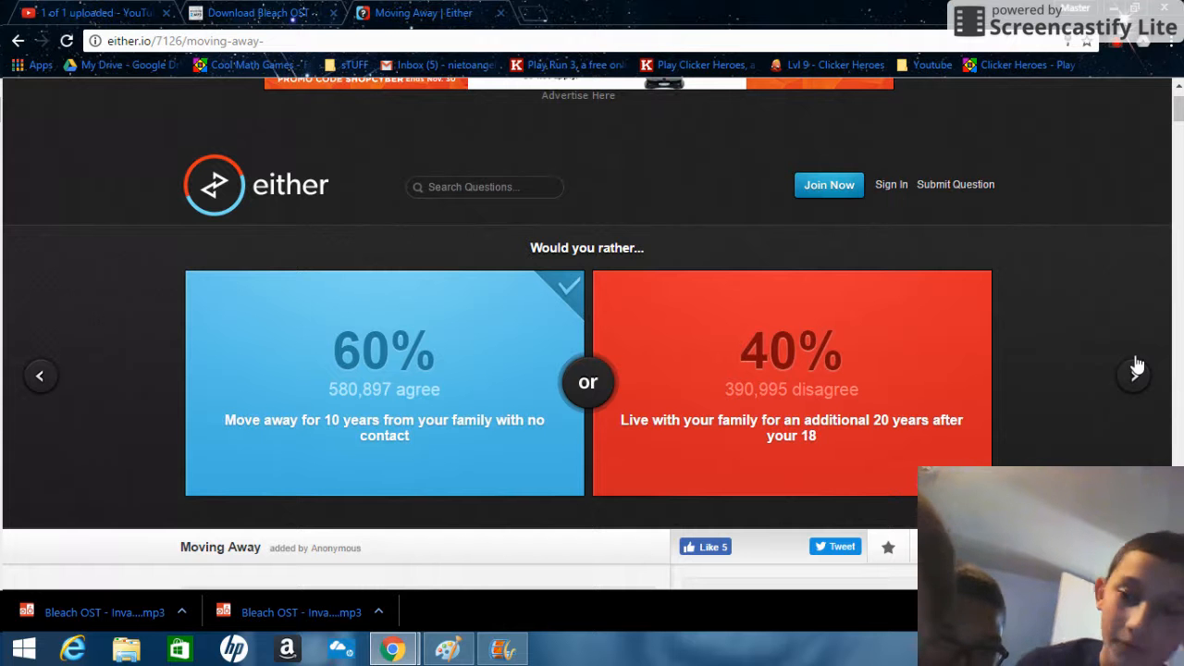
{"action": "left_click", "coordinate": [1136, 373]}
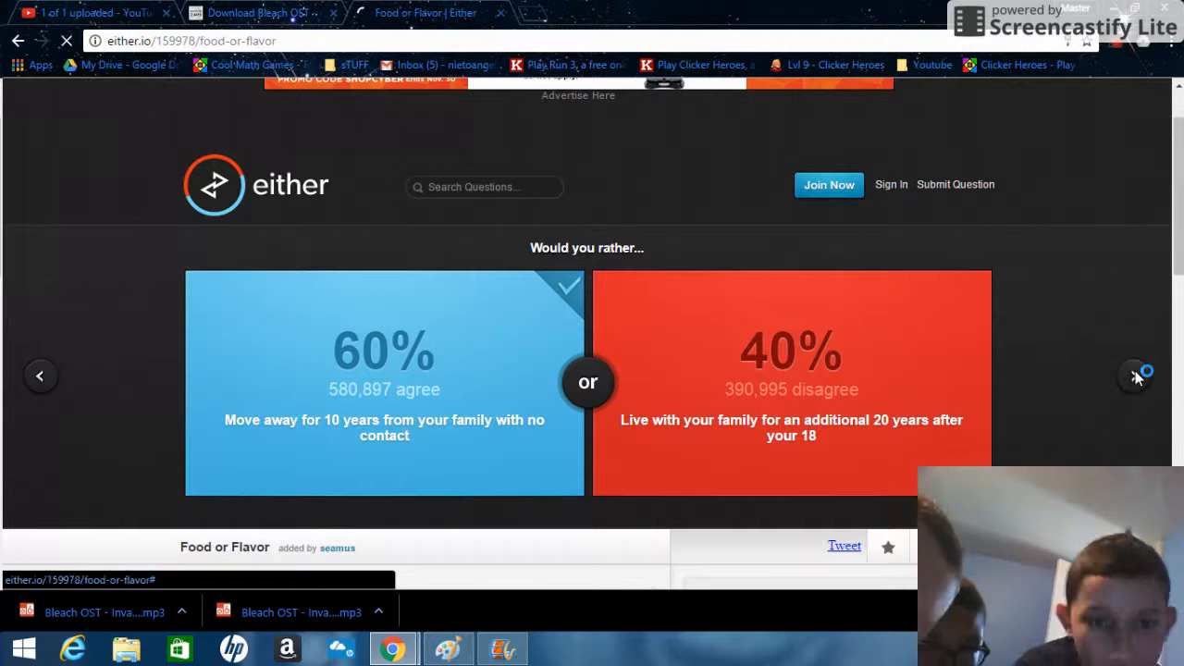
- Vote for tasting the same flavor of food, see 81% vs 19%, and continue
{"action": "left_click", "coordinate": [1136, 376]}
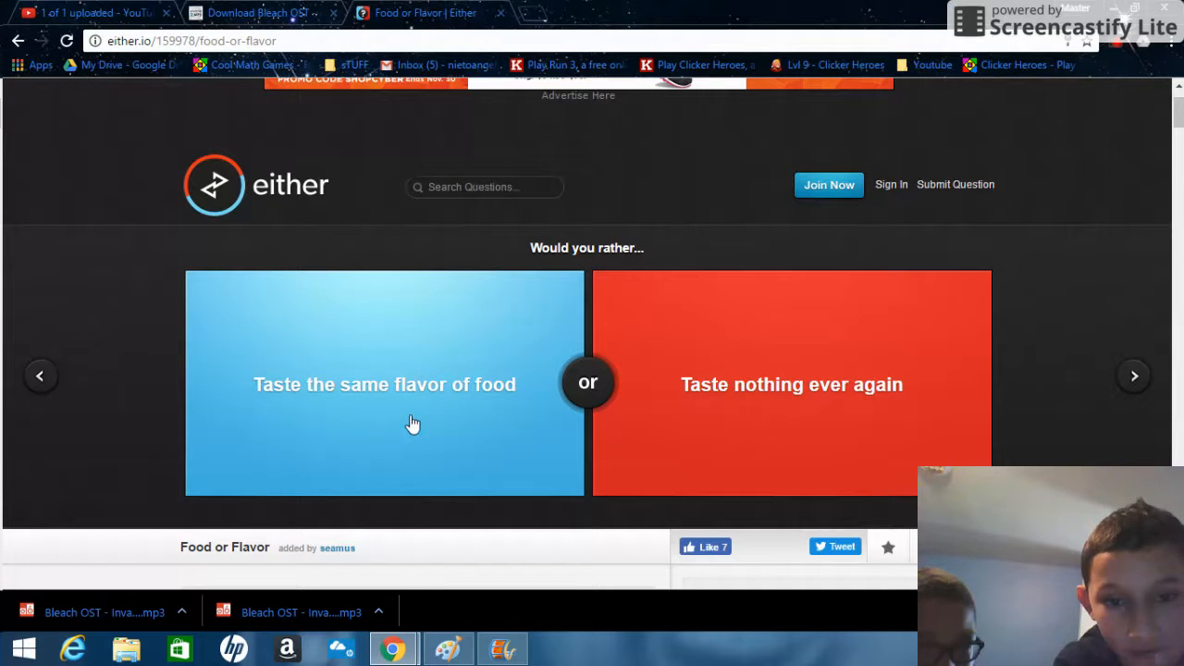
{"action": "left_click", "coordinate": [385, 383]}
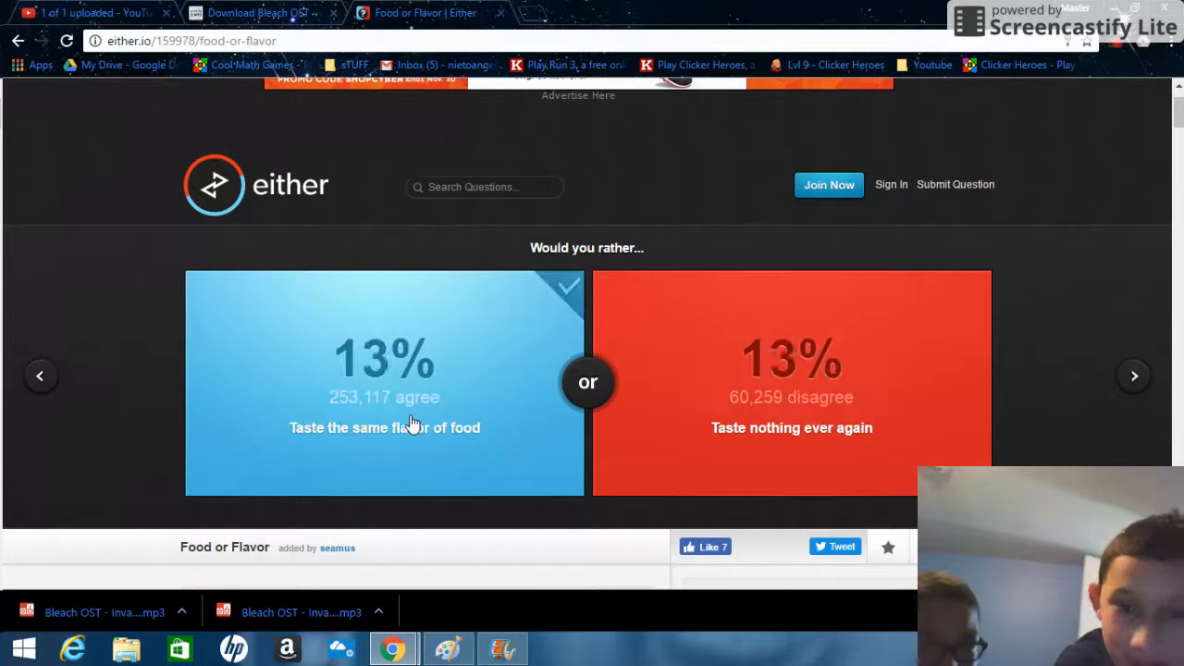
{"action": "left_click", "coordinate": [385, 384]}
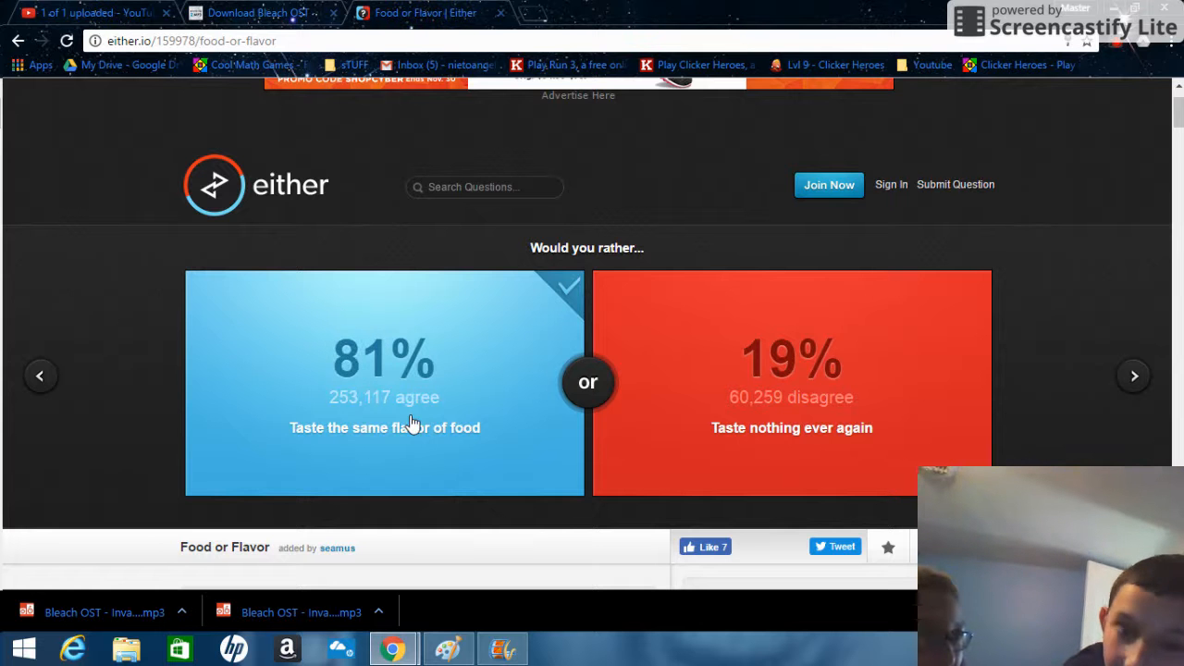
{"action": "left_click", "coordinate": [1132, 376]}
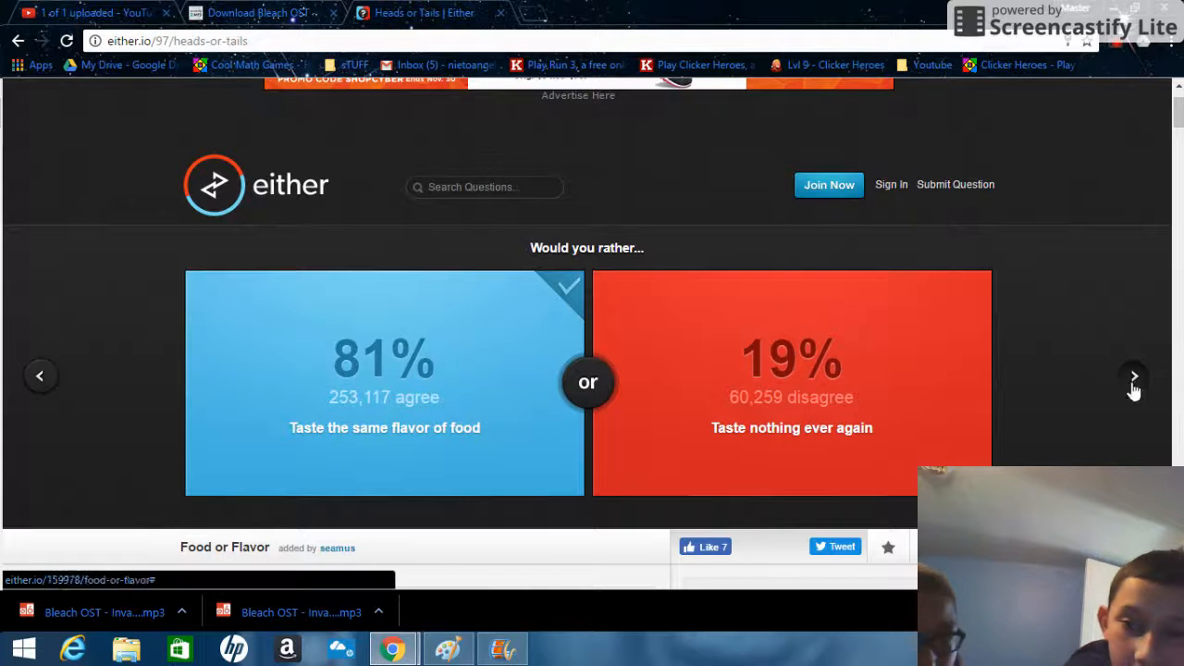
- Vote for having a two foot tail on the Heads or Tails question, showing 80% vs 20%
{"action": "left_click", "coordinate": [1132, 376]}
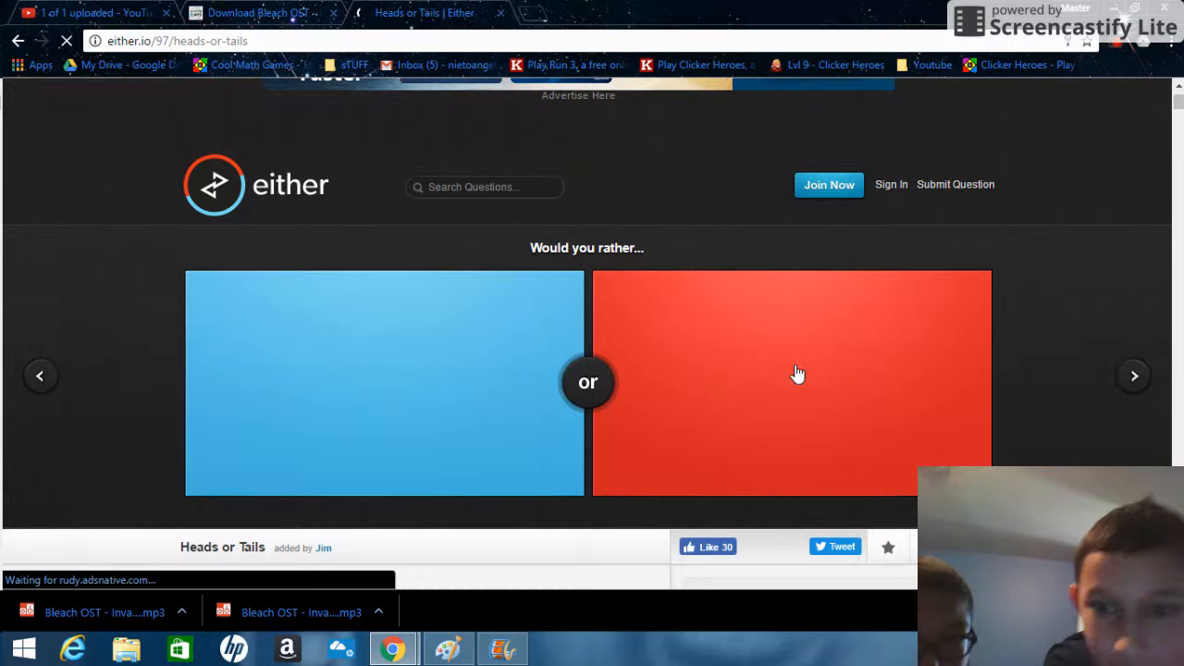
{"action": "left_click", "coordinate": [792, 382]}
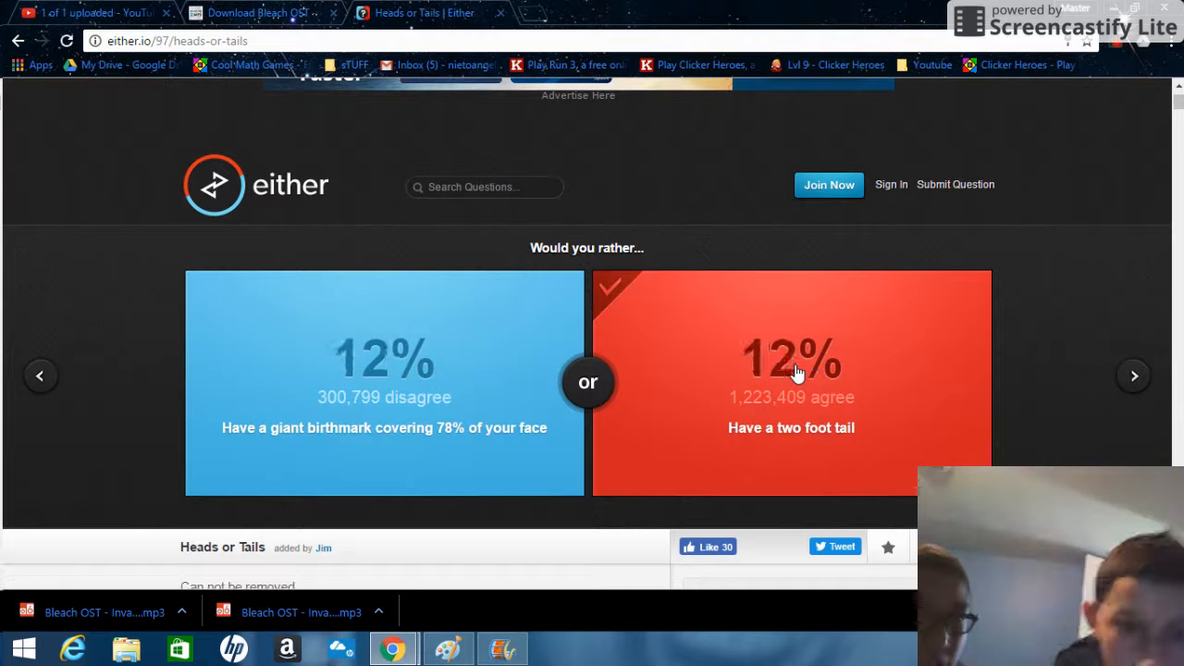
{"action": "left_click", "coordinate": [792, 381]}
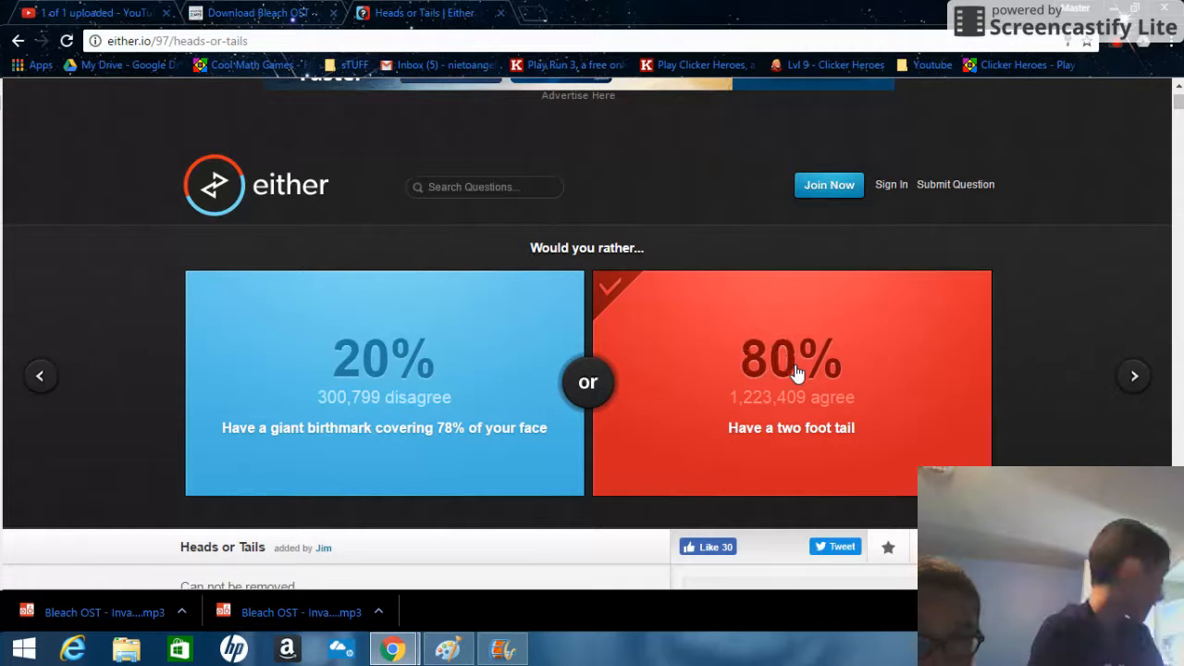